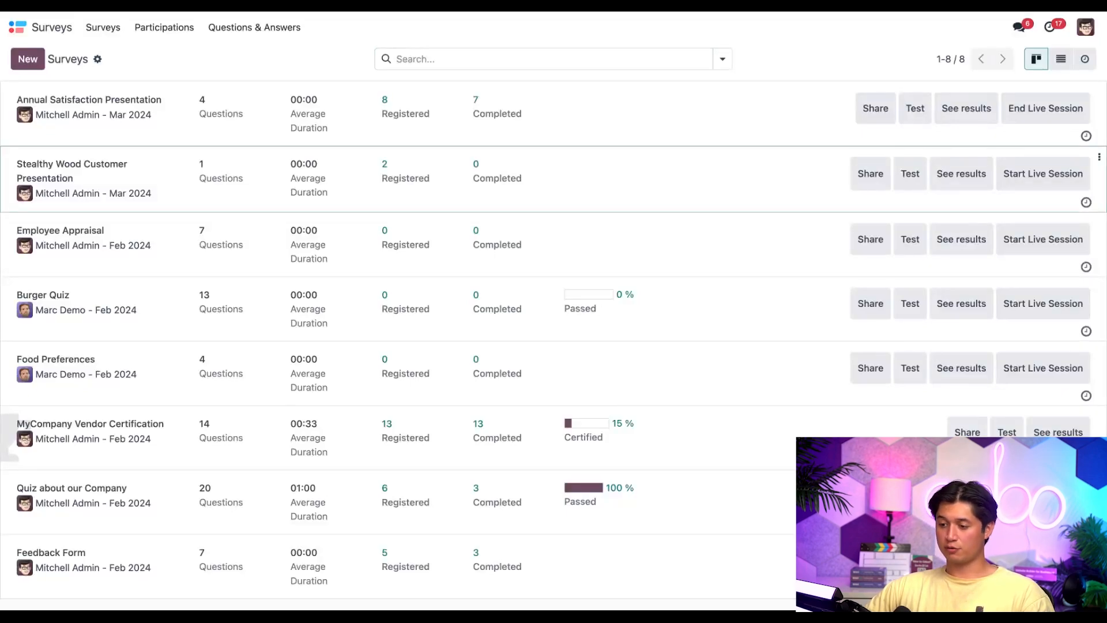
Open the Stealthy Wood Customer Presentation survey from the Surveys kanban
{"action": "left_click", "coordinate": [72, 171]}
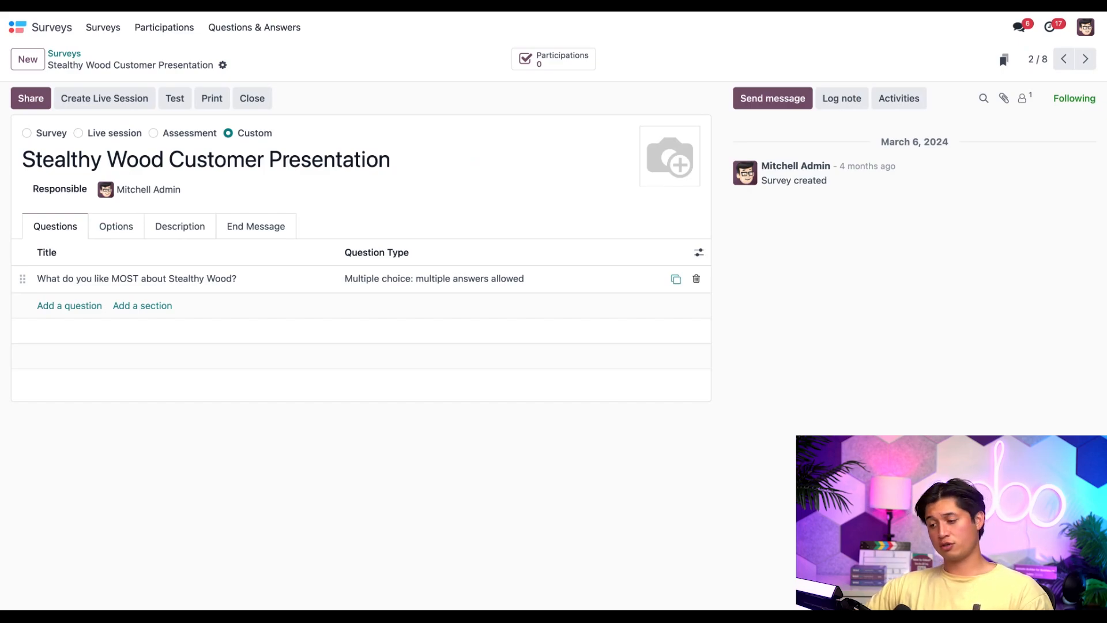
{"action": "mouse_move", "coordinate": [143, 378]}
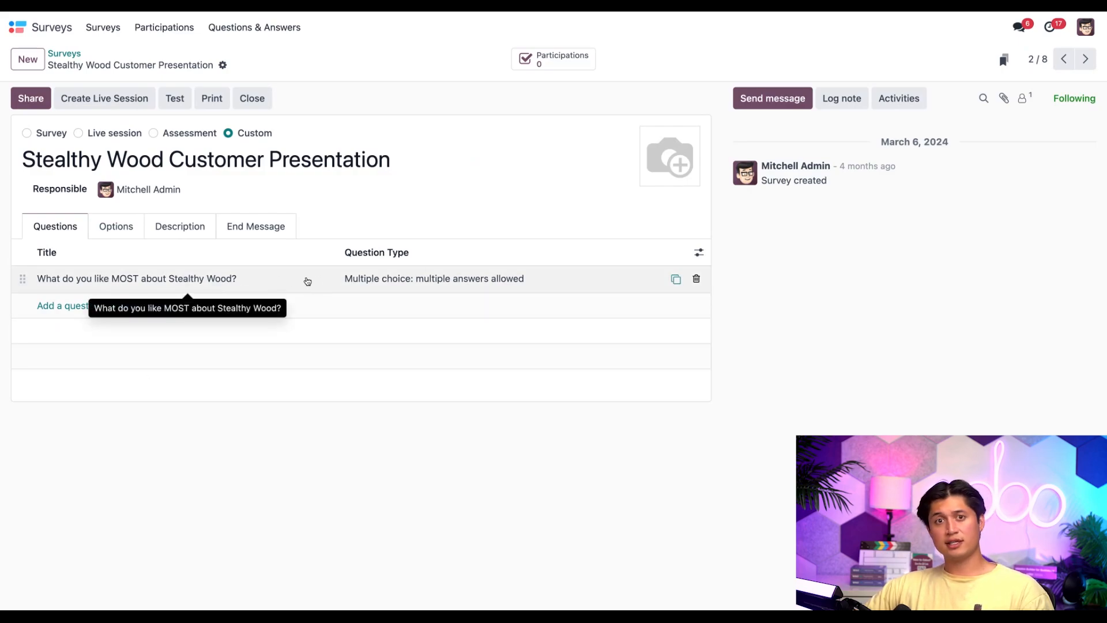
Open the 'What do you like MOST about Stealthy Wood?' question showing Chairs, Desks, Drawers, NOTHING
{"action": "left_click", "coordinate": [136, 278]}
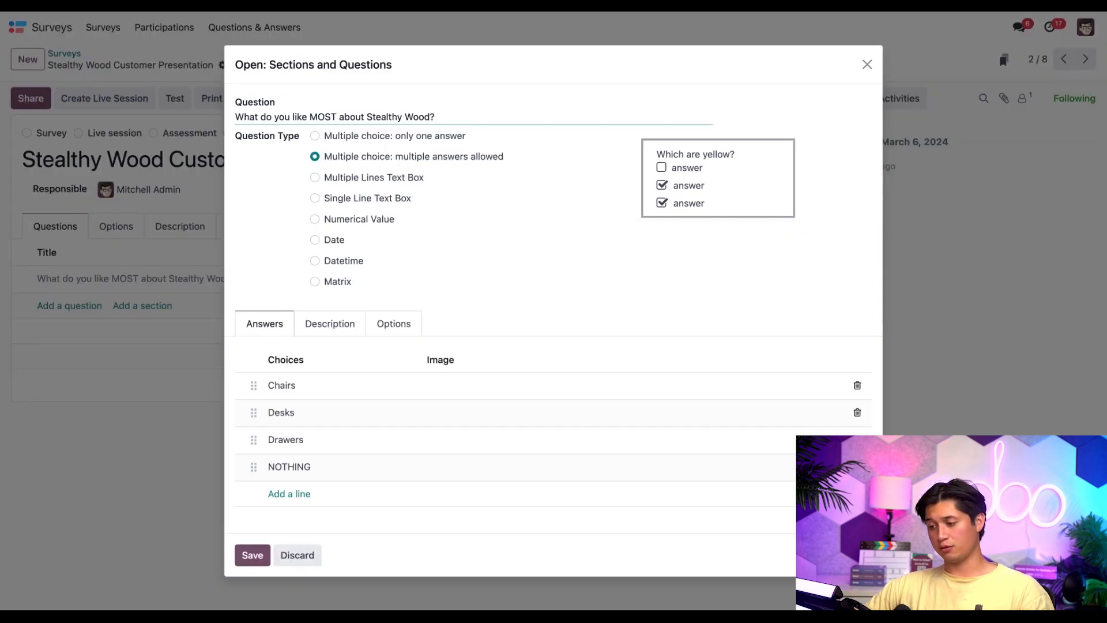
{"action": "mouse_move", "coordinate": [283, 271]}
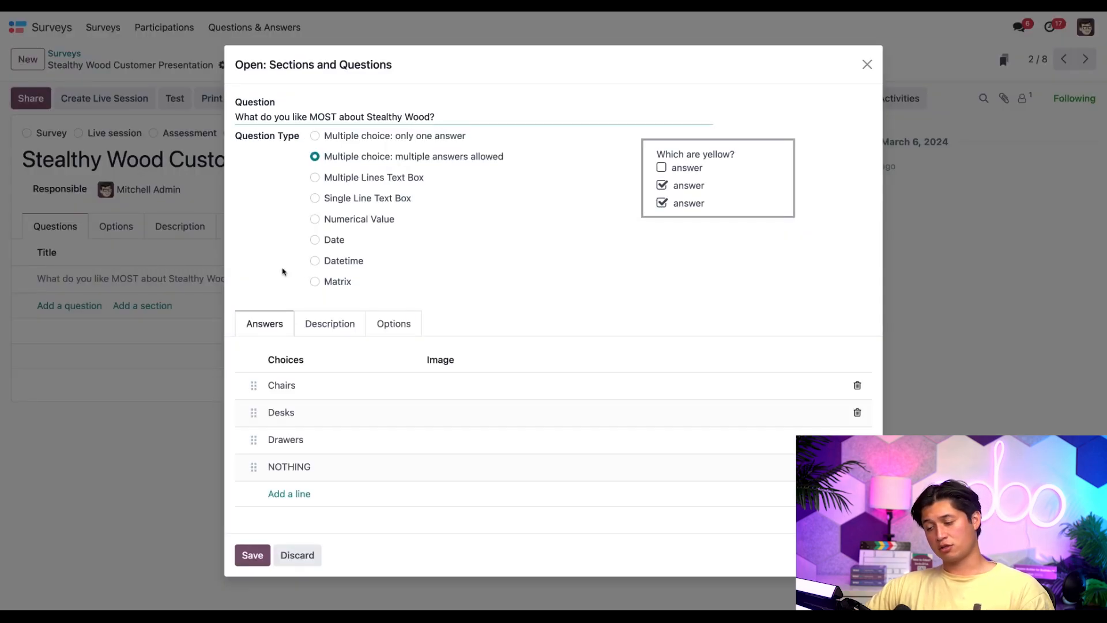
{"action": "mouse_move", "coordinate": [293, 128]}
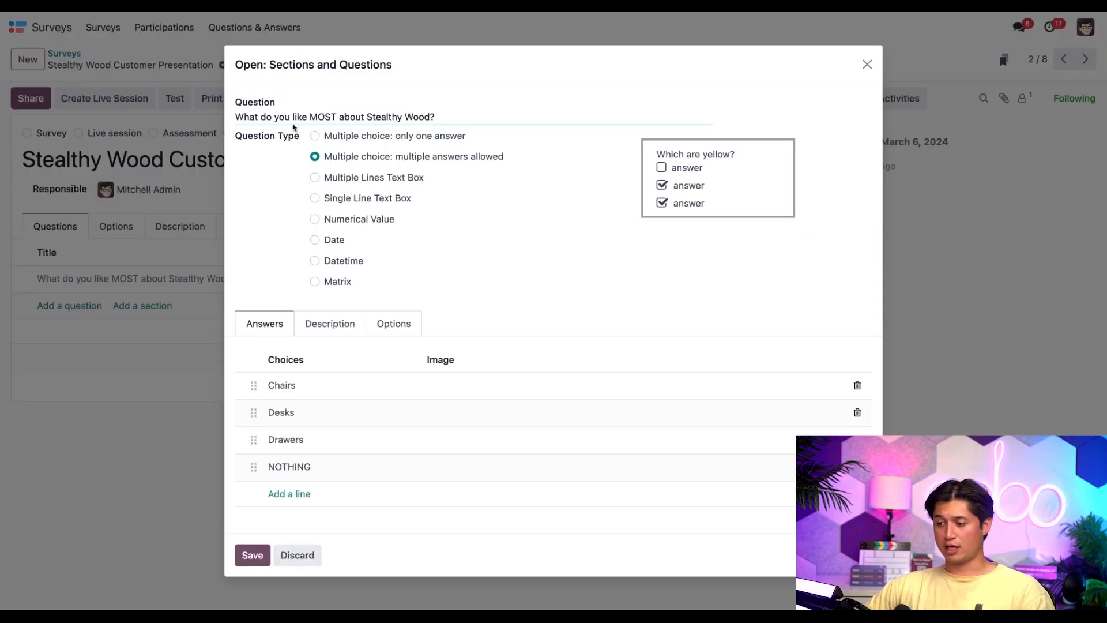
{"action": "mouse_move", "coordinate": [253, 254]}
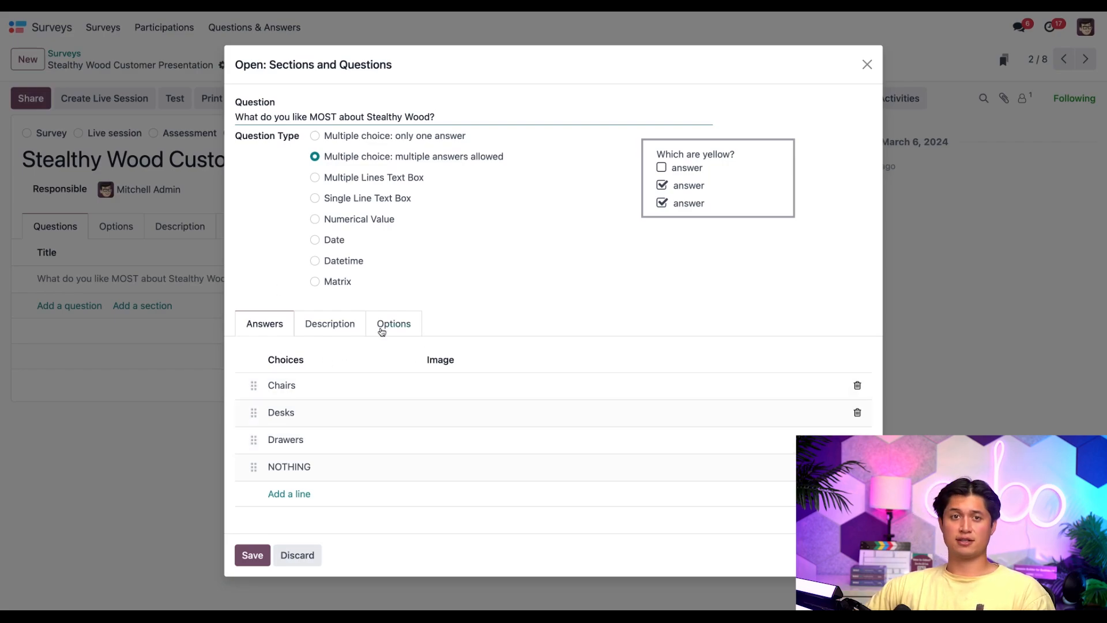
{"action": "mouse_move", "coordinate": [333, 411]}
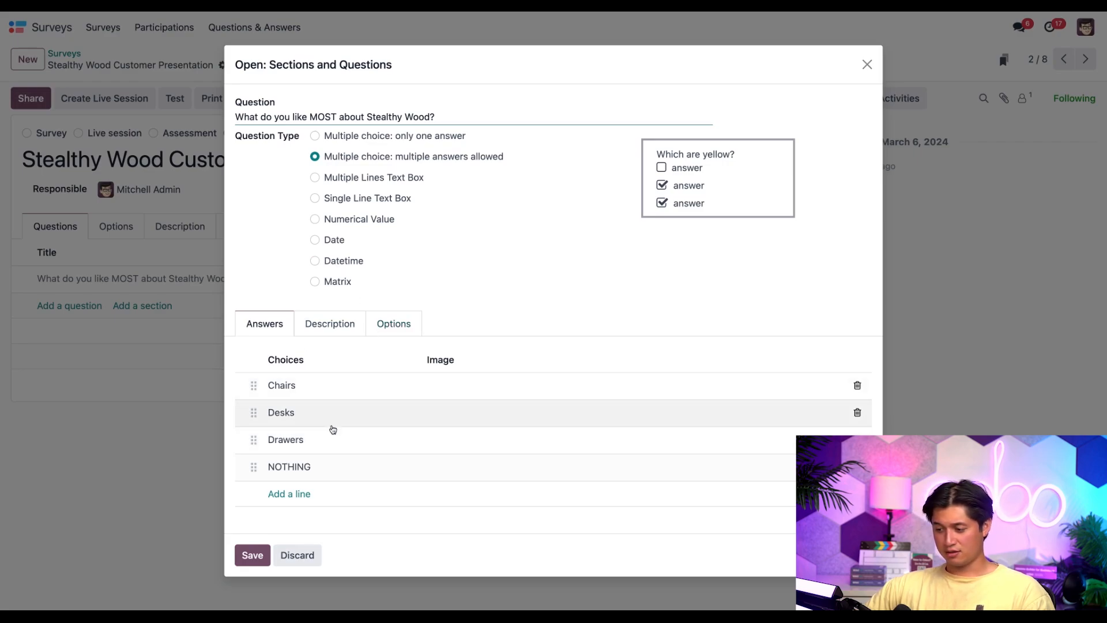
{"action": "mouse_move", "coordinate": [336, 461]}
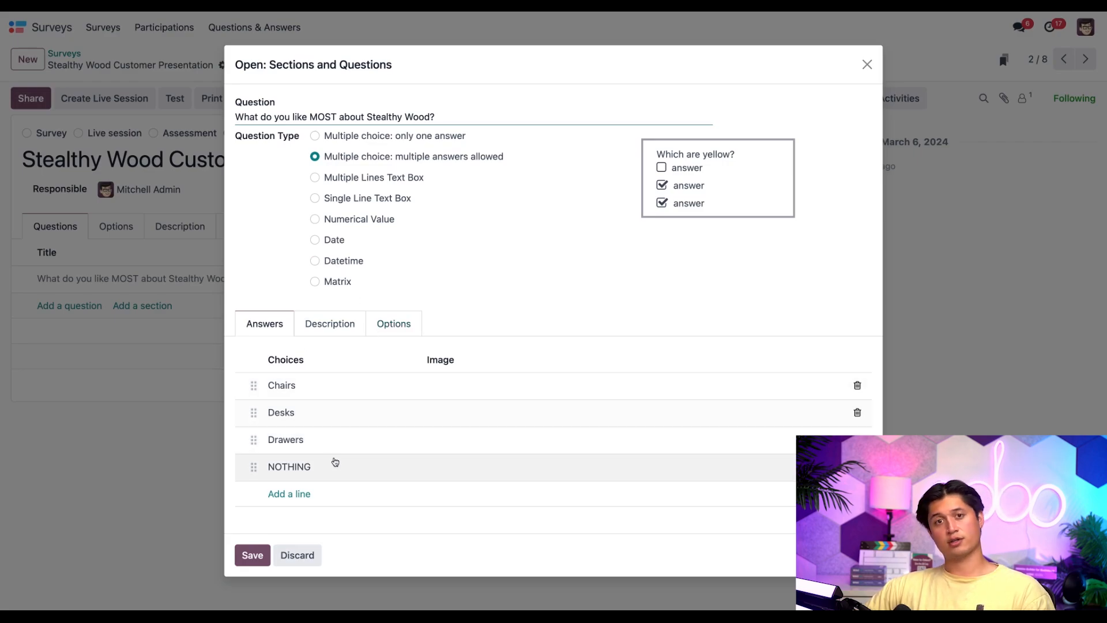
{"action": "mouse_move", "coordinate": [223, 333]}
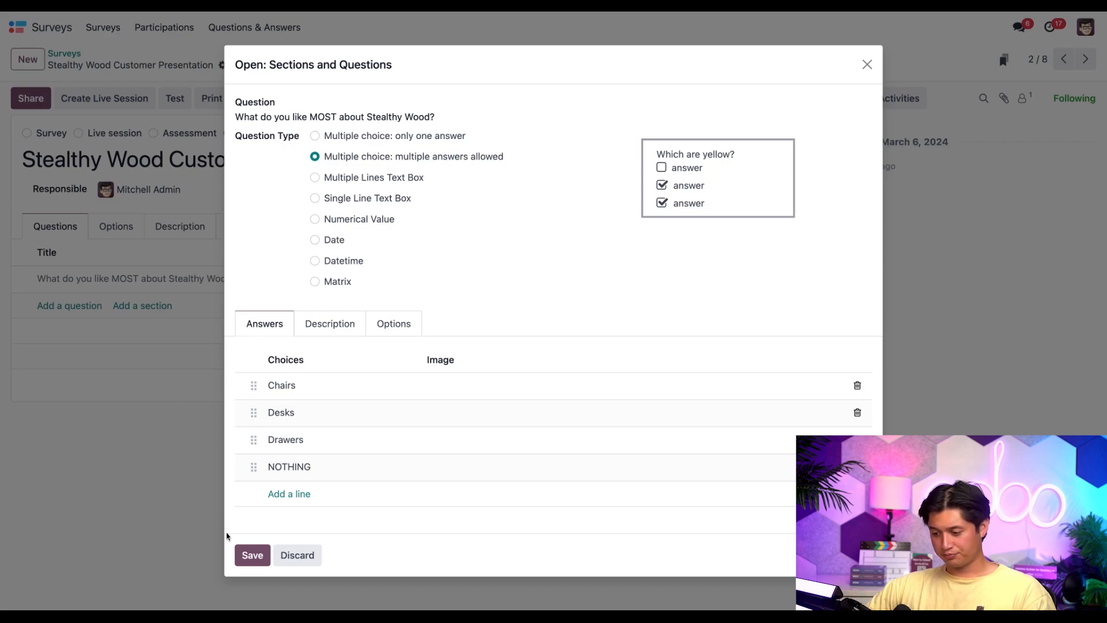
Create multiple-answer question 'What do you like MOST about our Chairs?' with choices Comfort, Style, Price
{"action": "left_click", "coordinate": [69, 304]}
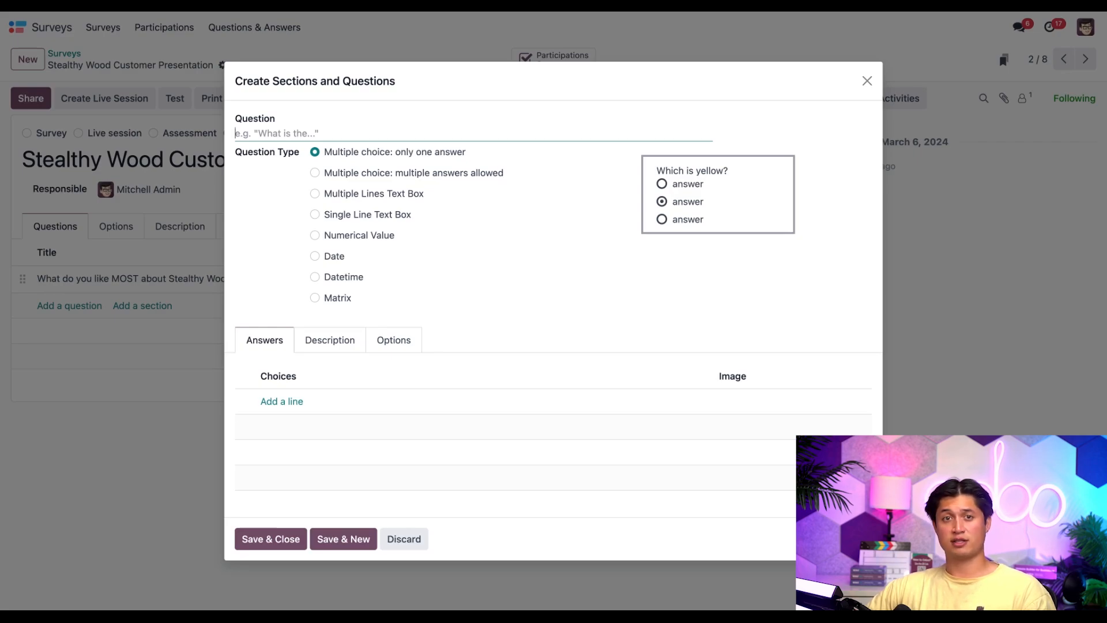
{"action": "mouse_move", "coordinate": [77, 297]}
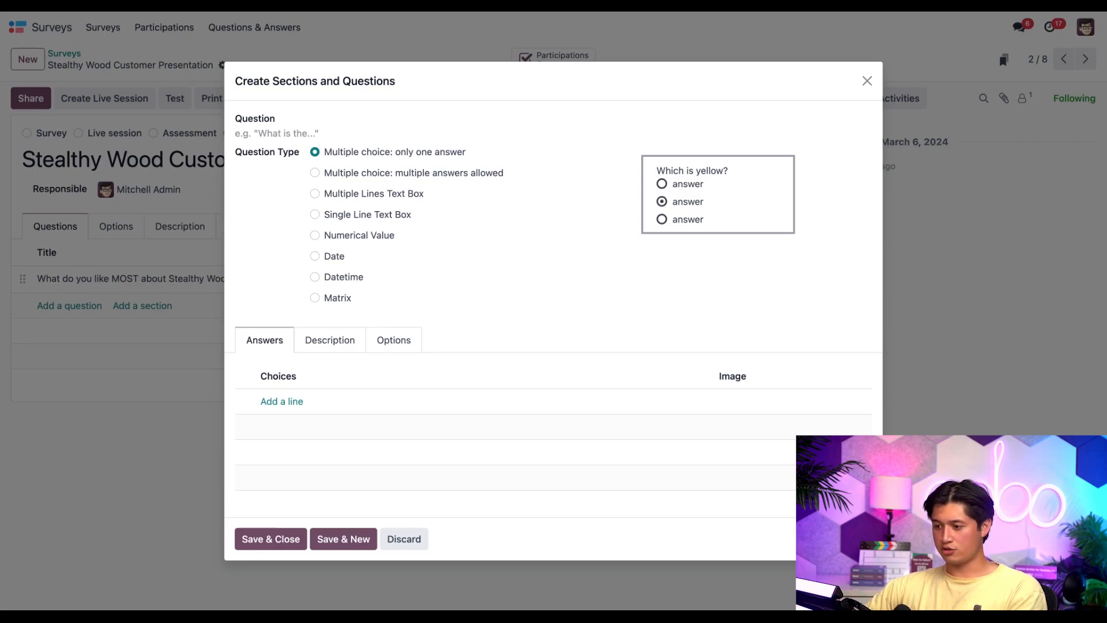
{"action": "type", "text": "What do you like MOST about our Chairs?"}
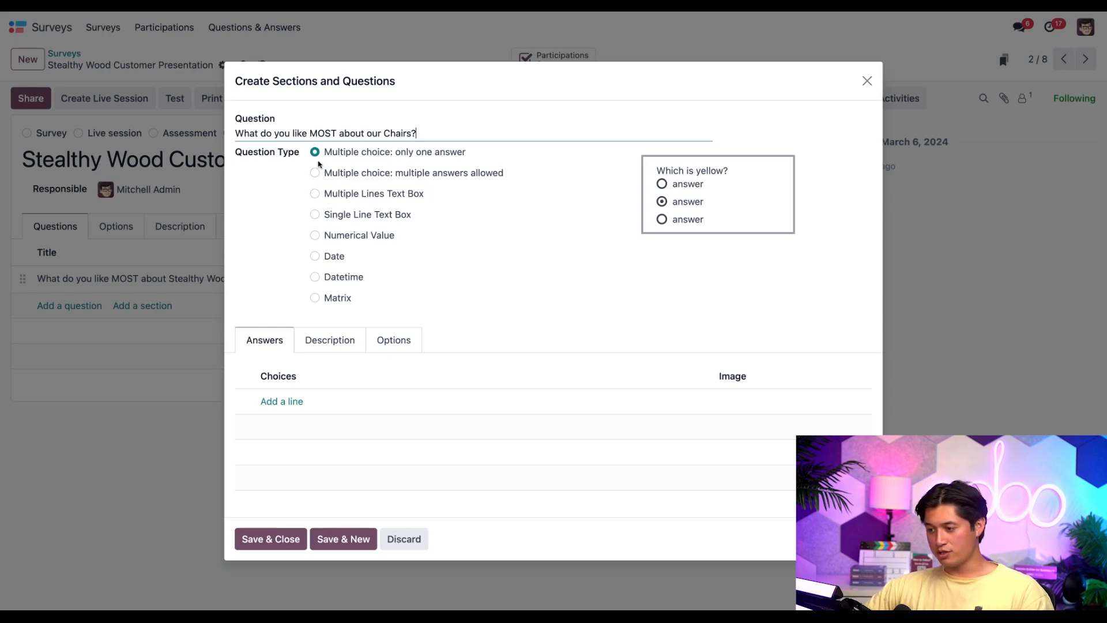
{"action": "left_click", "coordinate": [315, 172]}
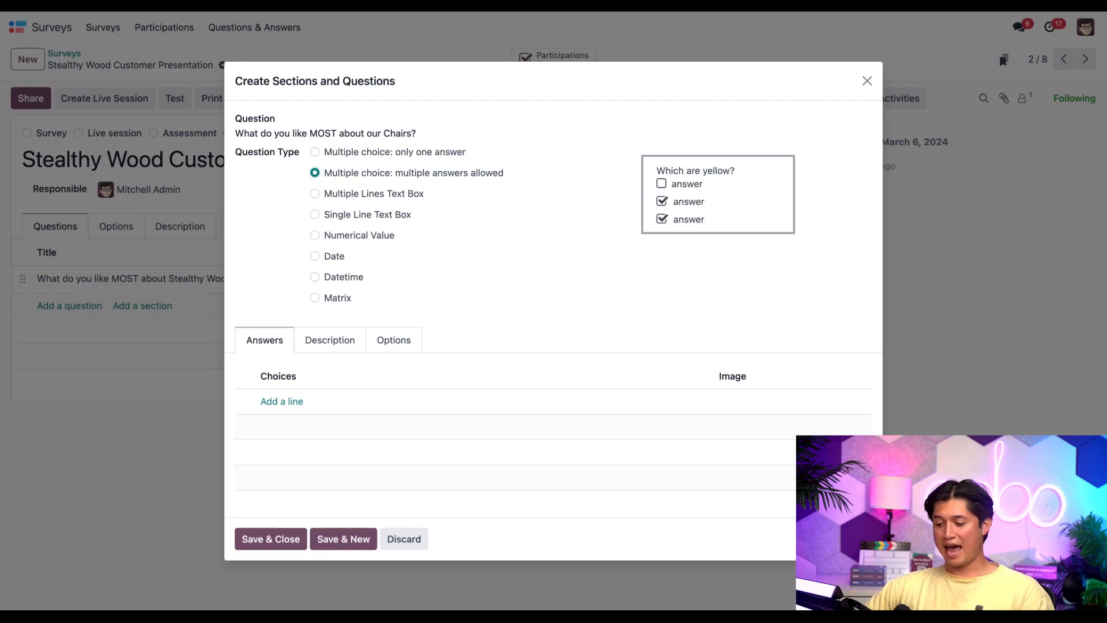
{"action": "mouse_move", "coordinate": [281, 401]}
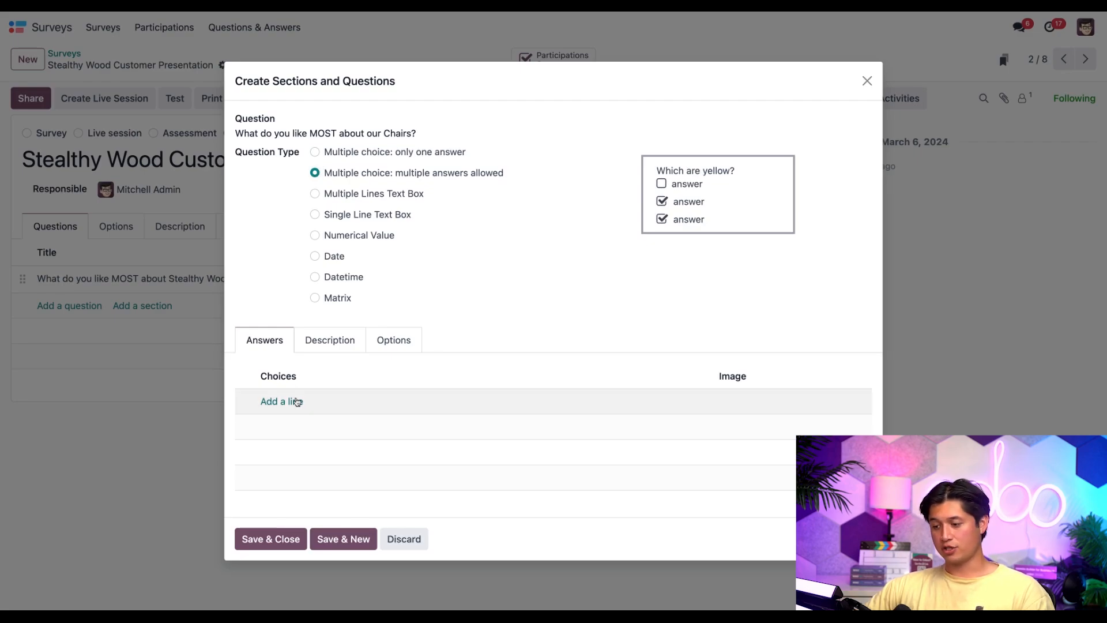
{"action": "left_click", "coordinate": [281, 402]}
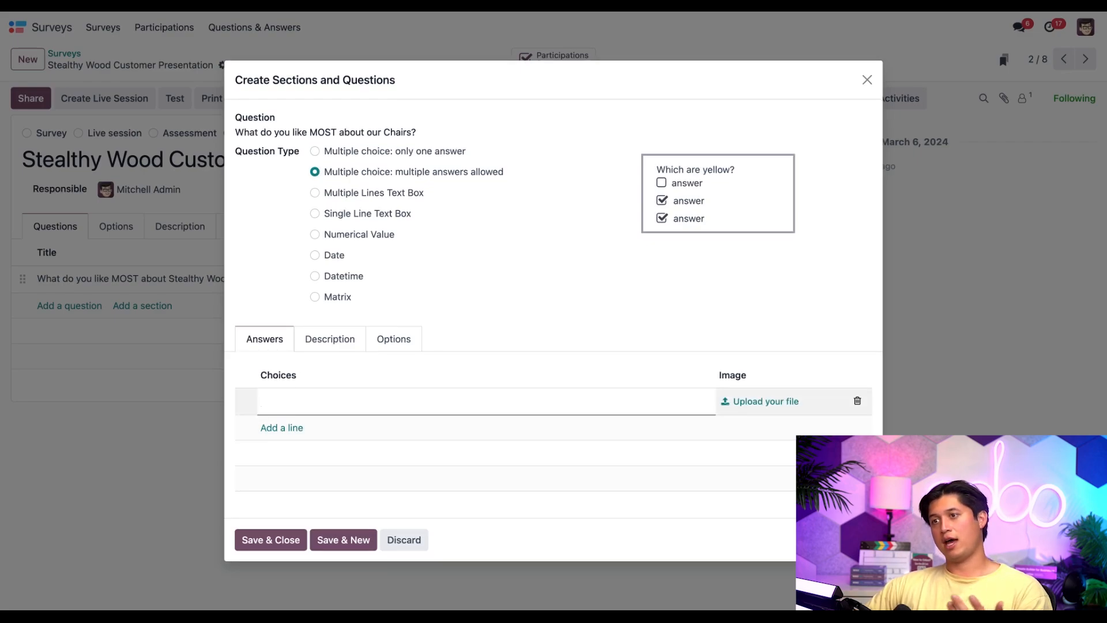
{"action": "type", "text": "Comfort"}
{"action": "type", "text": "Style"}
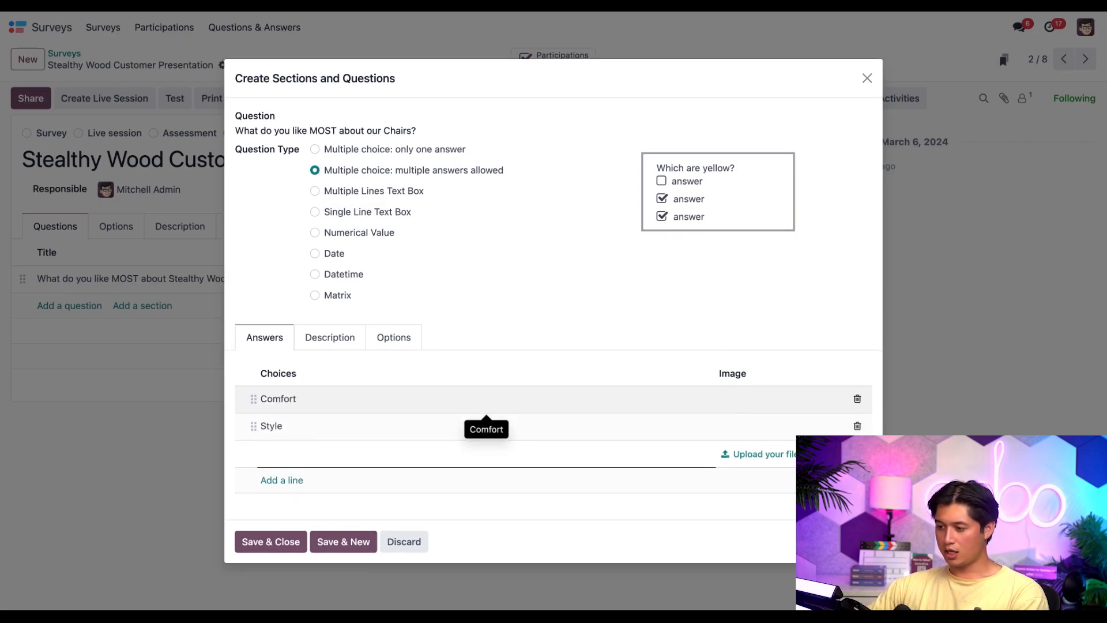
{"action": "type", "text": "Price"}
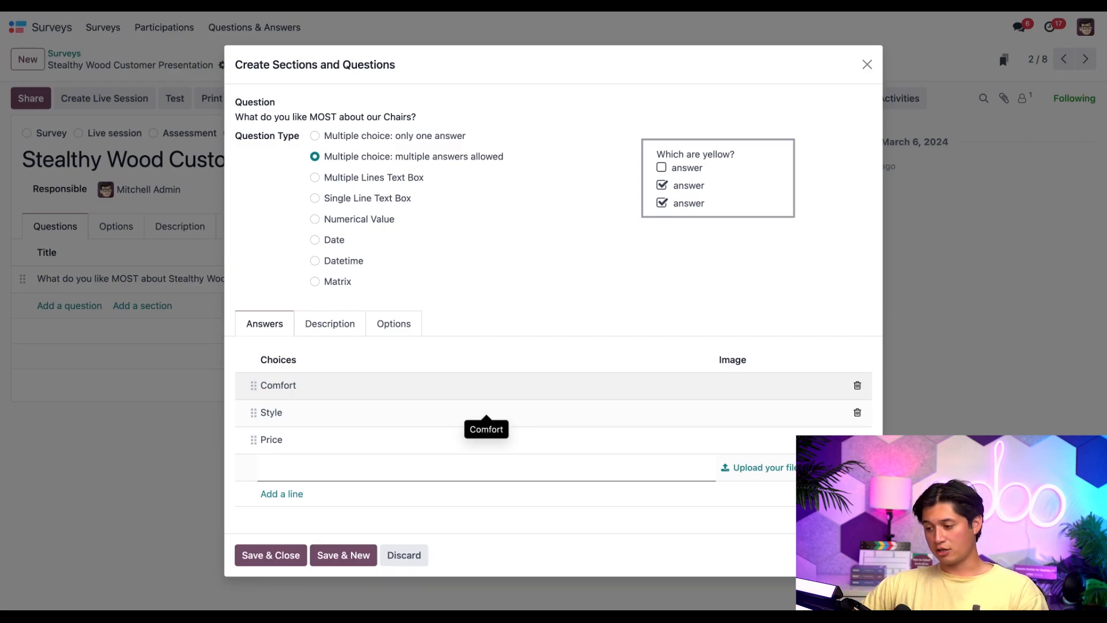
Set the Chairs question's triggering answer to 'Stealthy Wood : Chairs' in Options
{"action": "left_click", "coordinate": [393, 323]}
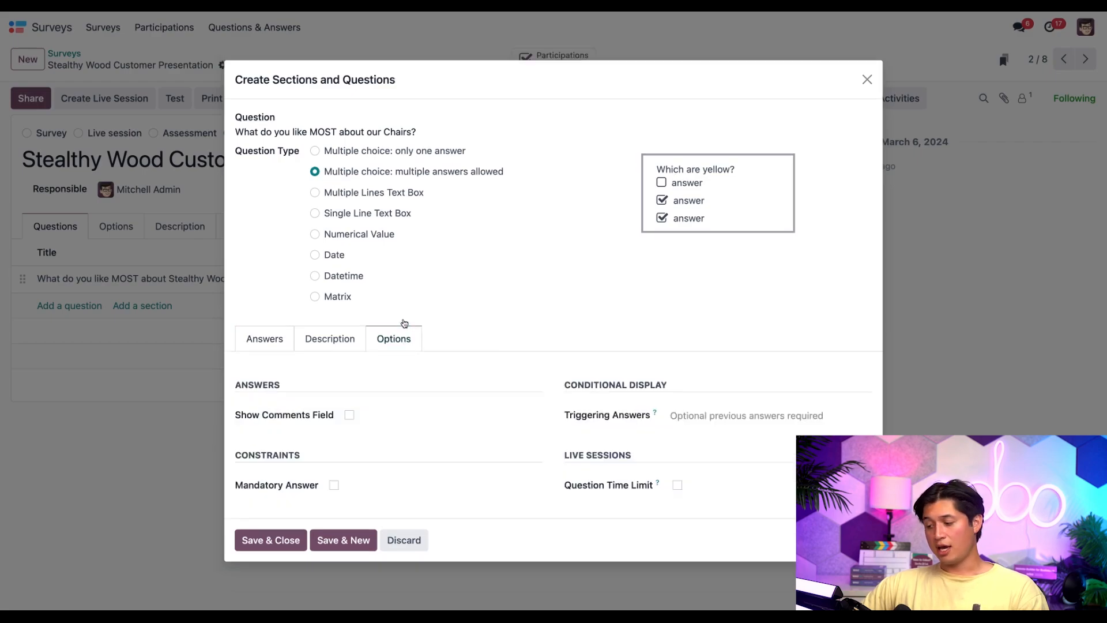
{"action": "left_click", "coordinate": [745, 415]}
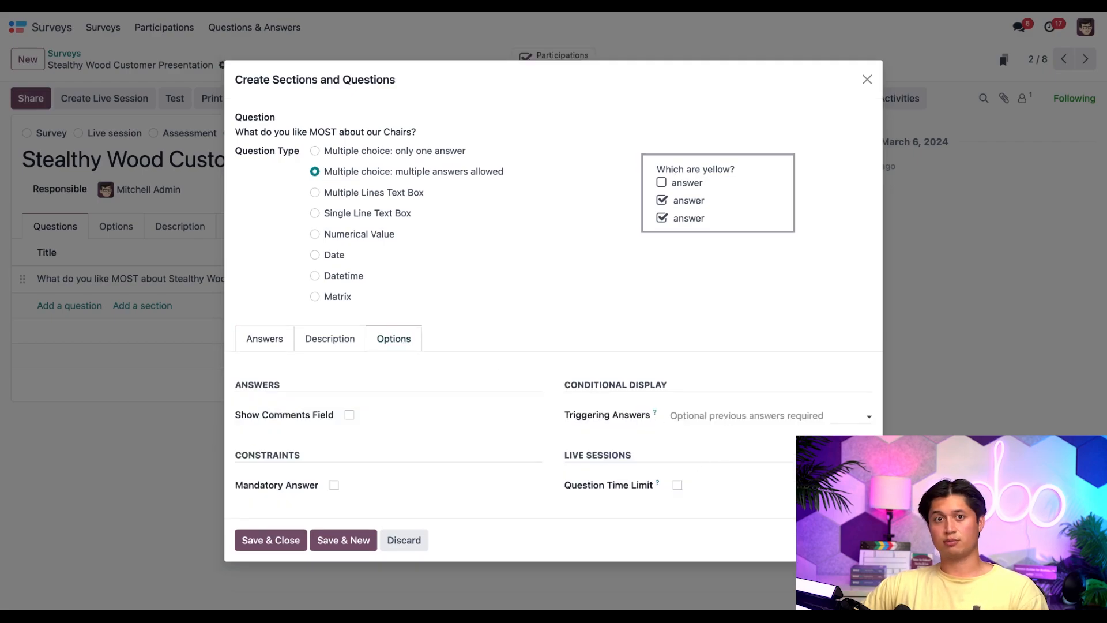
{"action": "left_click", "coordinate": [769, 415]}
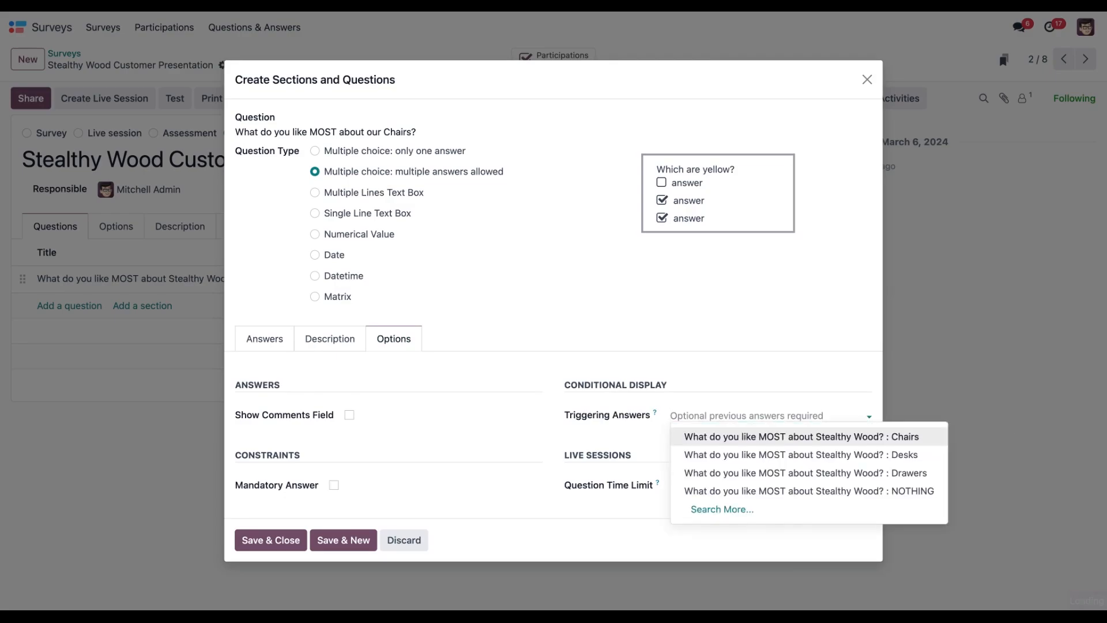
{"action": "left_click", "coordinate": [800, 436]}
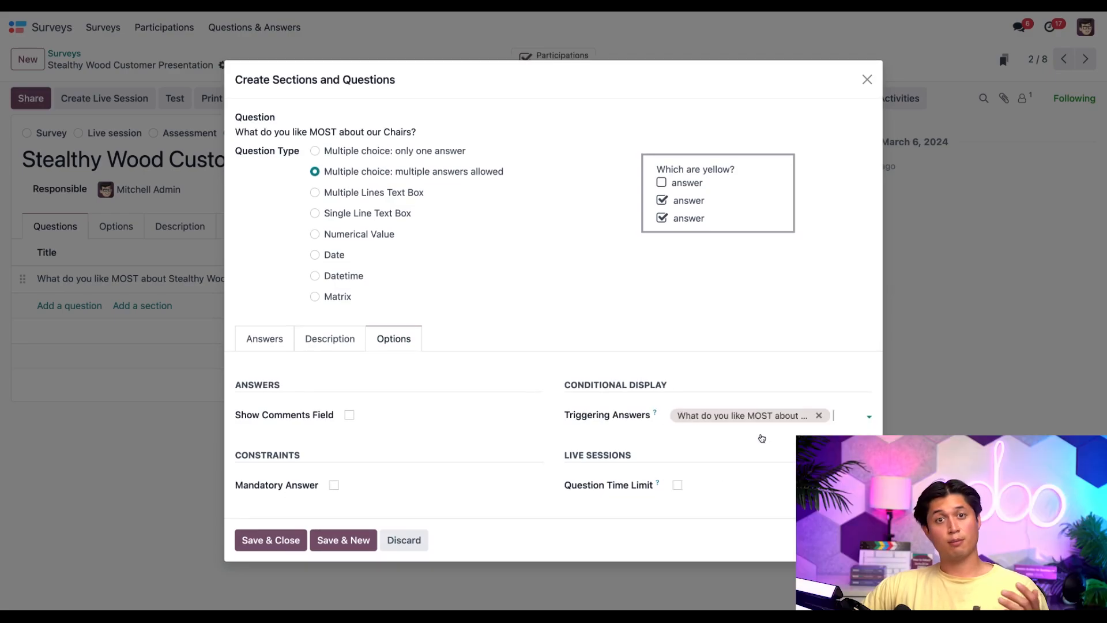
{"action": "mouse_move", "coordinate": [360, 511]}
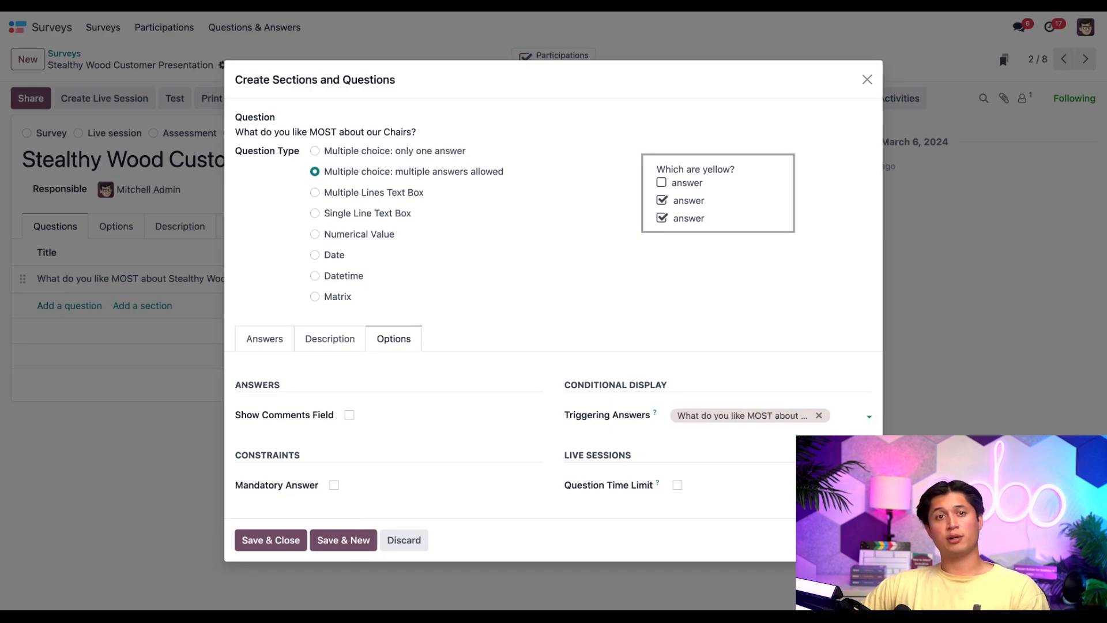
{"action": "left_click", "coordinate": [837, 415]}
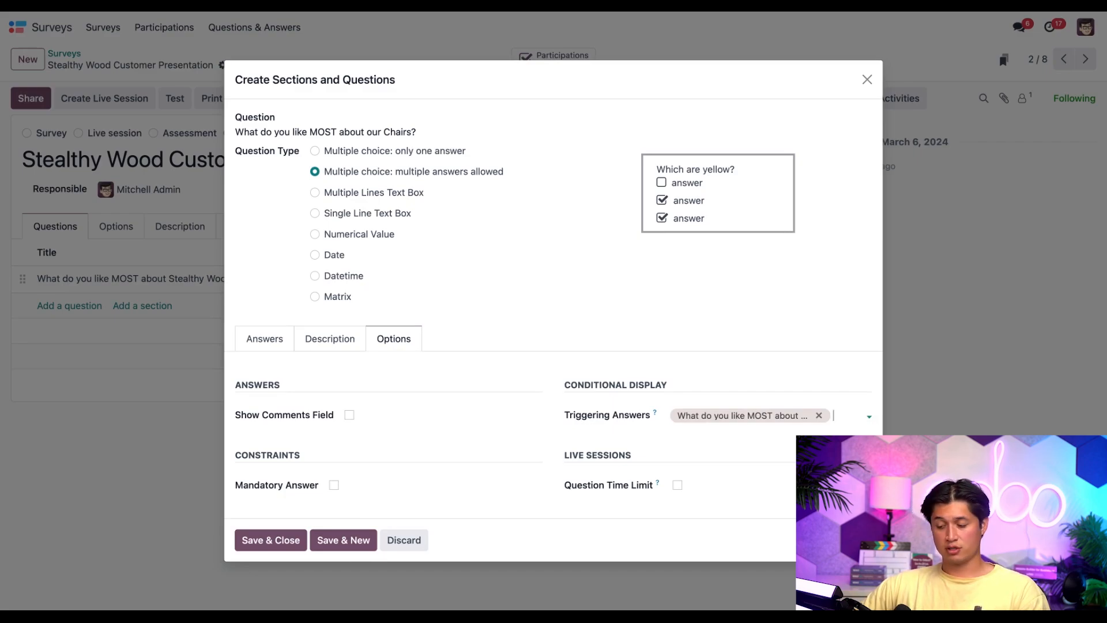
Save the Chairs question into the survey as its second question
{"action": "left_click", "coordinate": [270, 540]}
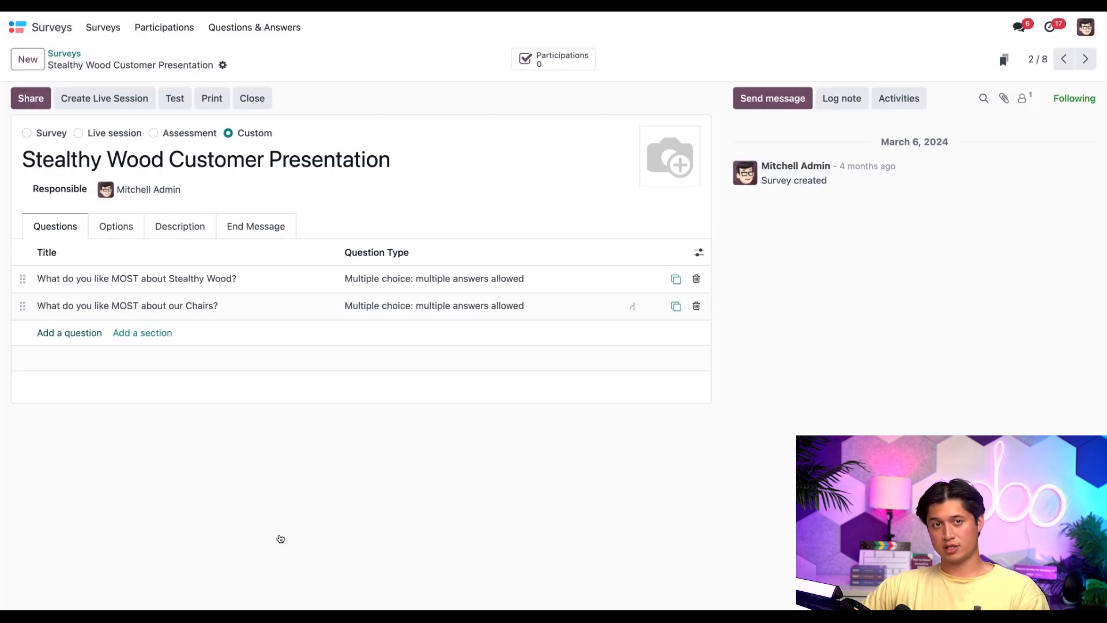
{"action": "mouse_move", "coordinate": [350, 501]}
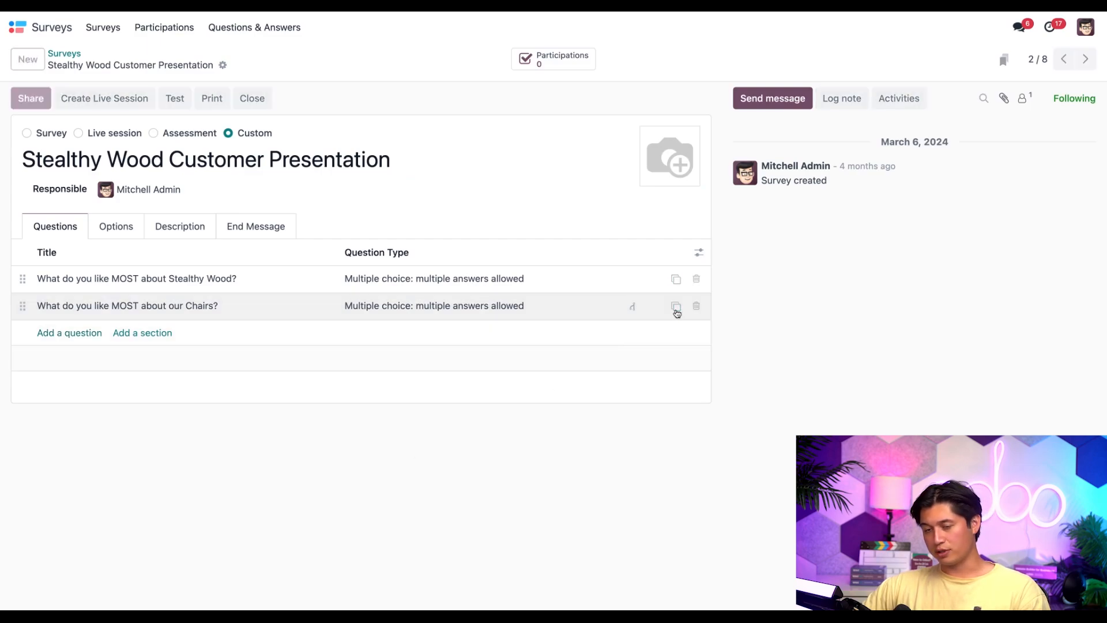
Duplicate the Chairs question as 'What do you like MOST about our Desks?' with choices Design, Storage, Materials
{"action": "left_click", "coordinate": [674, 305]}
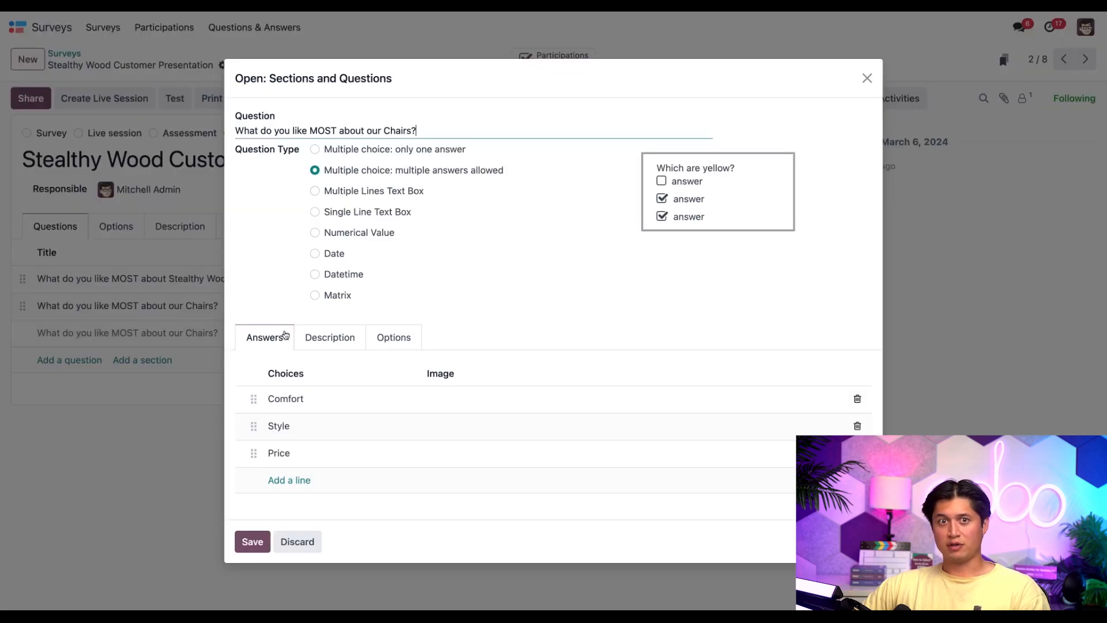
{"action": "mouse_move", "coordinate": [439, 152]}
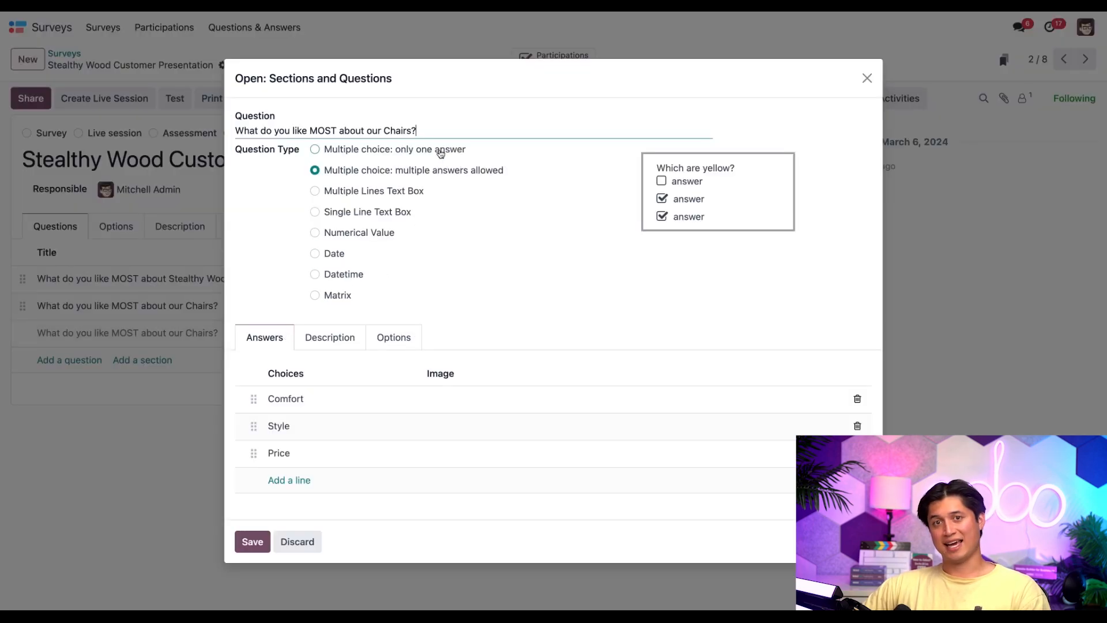
{"action": "double_click", "coordinate": [397, 130]}
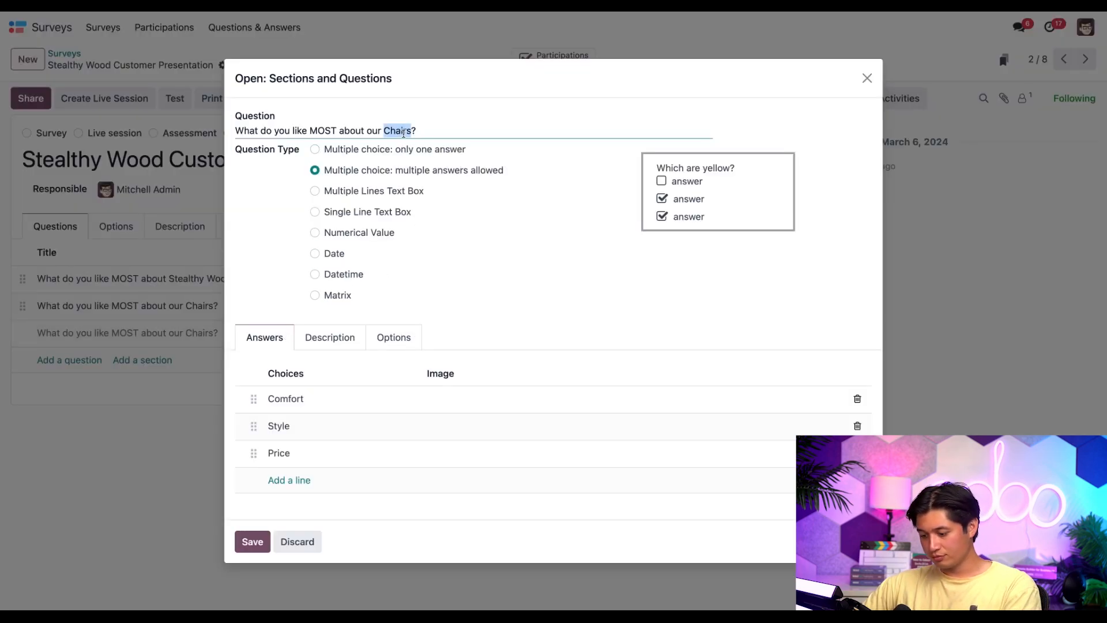
{"action": "type", "text": "Desk"}
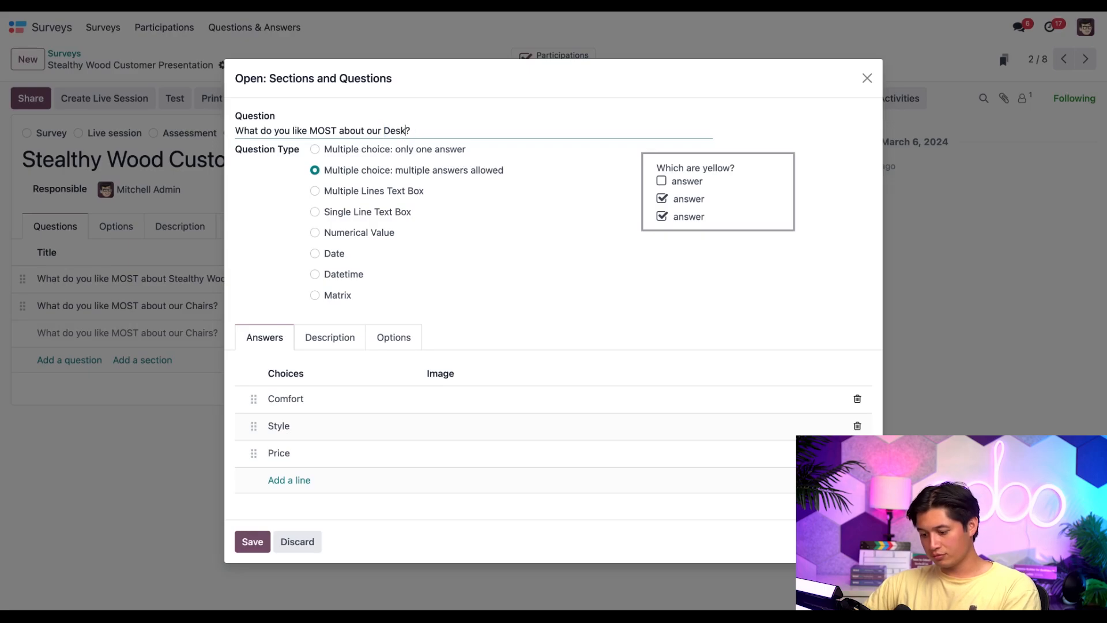
{"action": "type", "text": "s"}
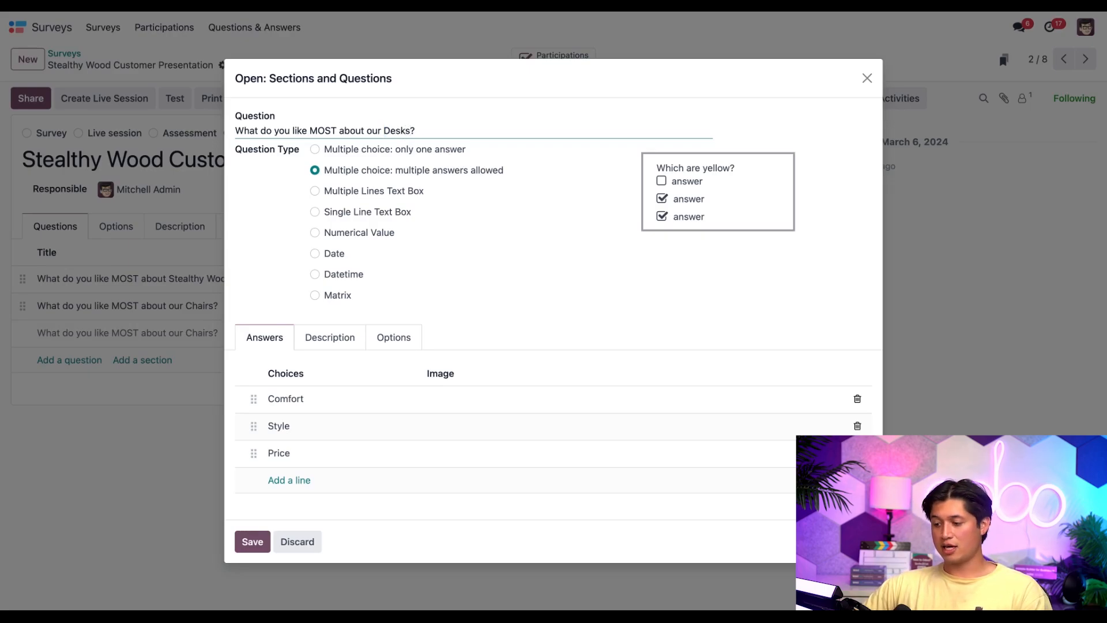
{"action": "left_click", "coordinate": [857, 398]}
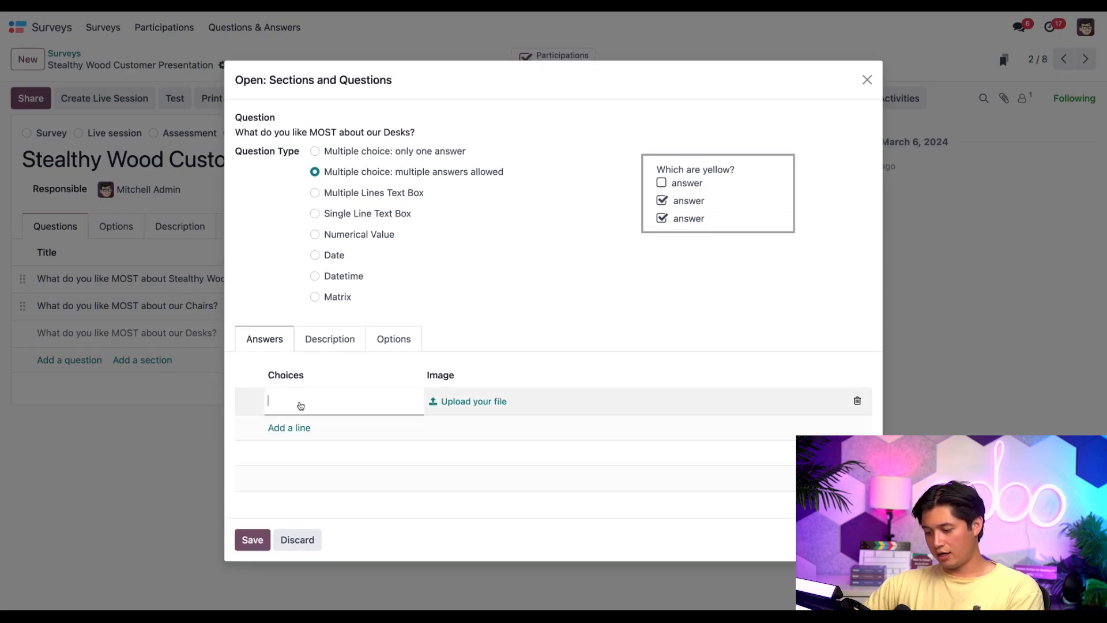
{"action": "type", "text": "Desk"}
{"action": "type", "text": "M"}
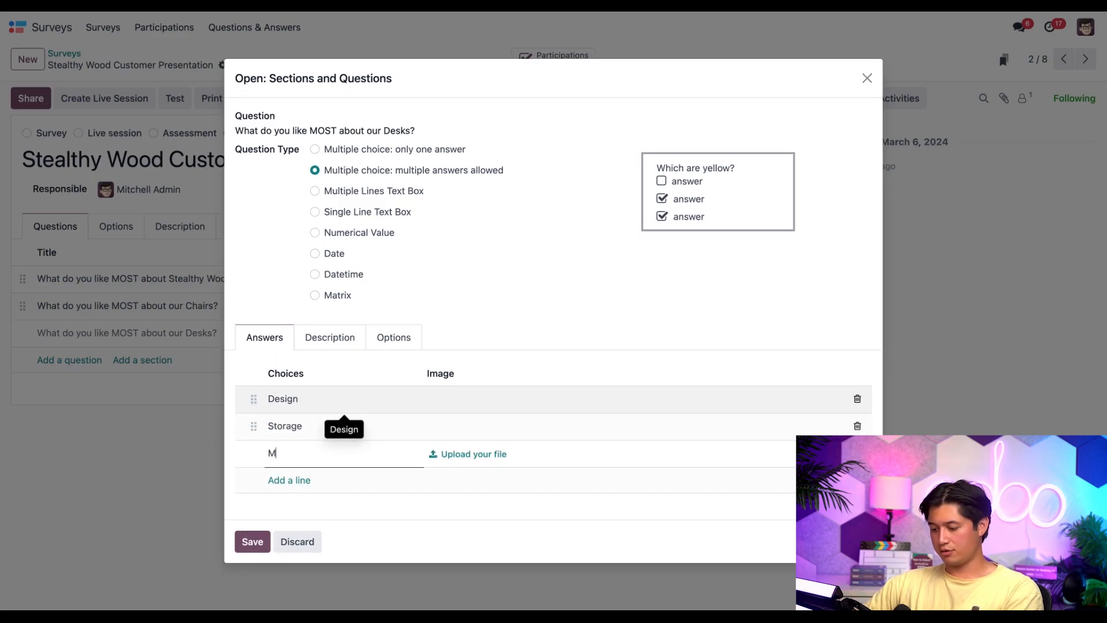
{"action": "type", "text": "aterials"}
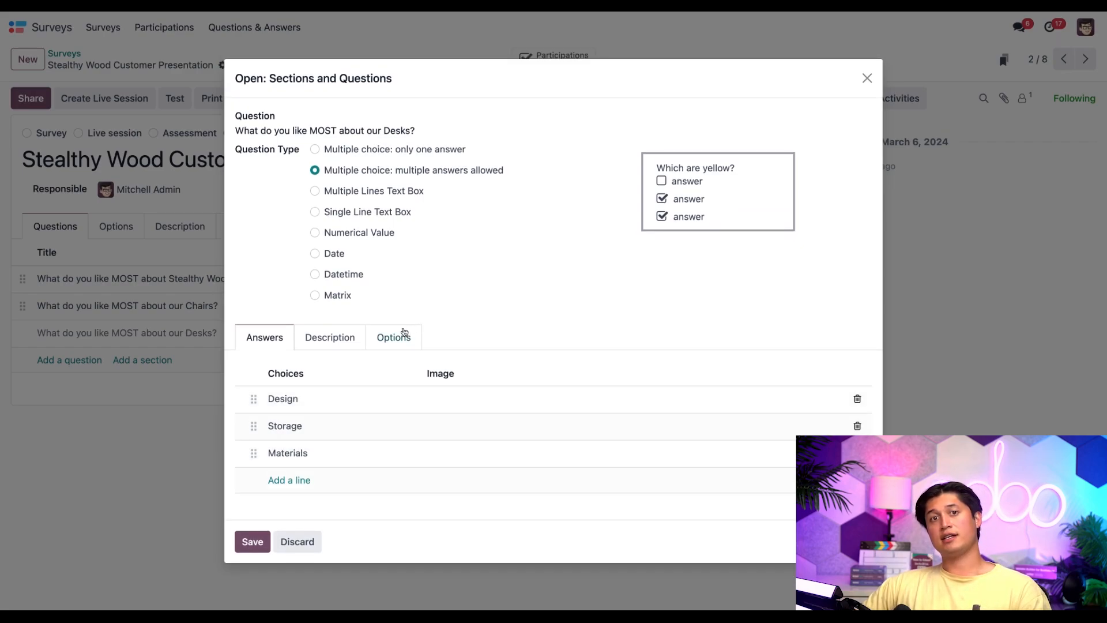
Replace the Desks question's triggering answer with the Desks answer and save it
{"action": "left_click", "coordinate": [394, 337]}
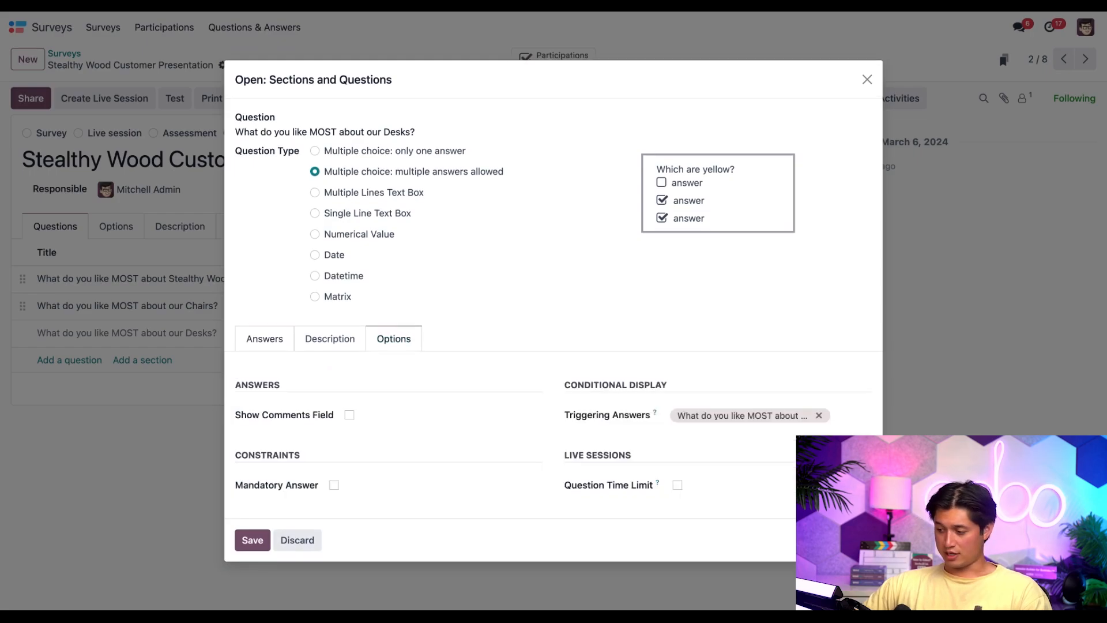
{"action": "left_click", "coordinate": [819, 415]}
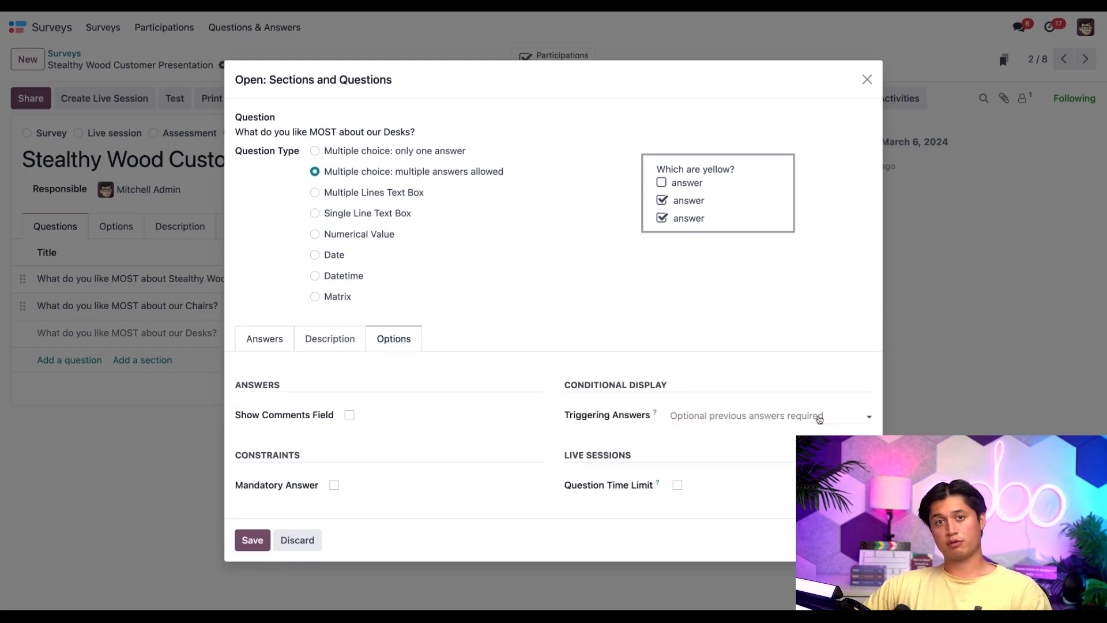
{"action": "left_click", "coordinate": [766, 415]}
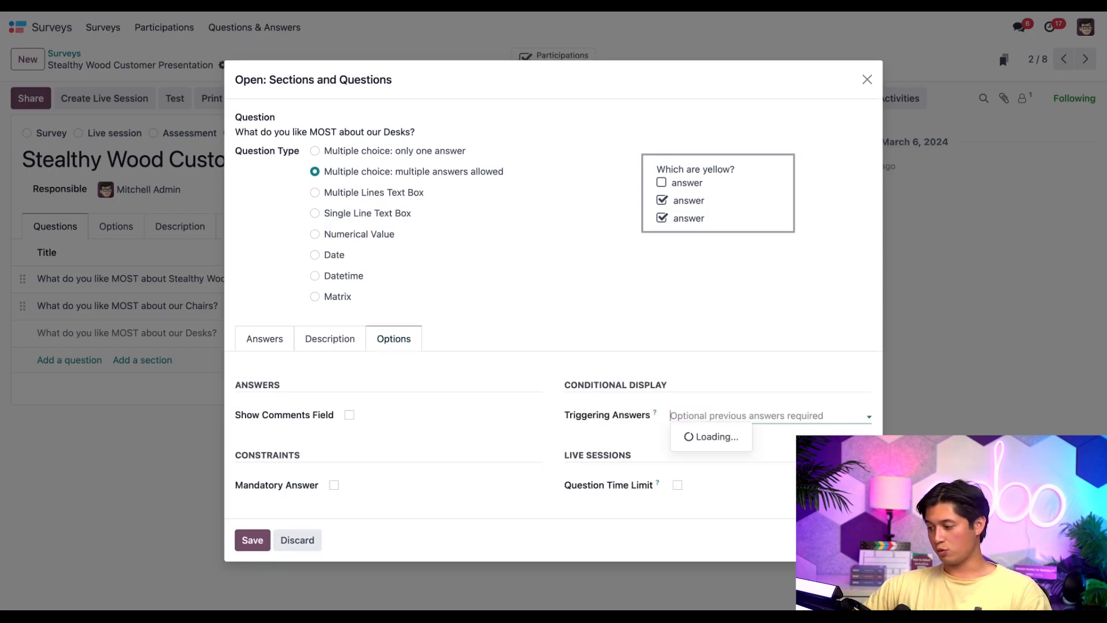
{"action": "left_click", "coordinate": [745, 436]}
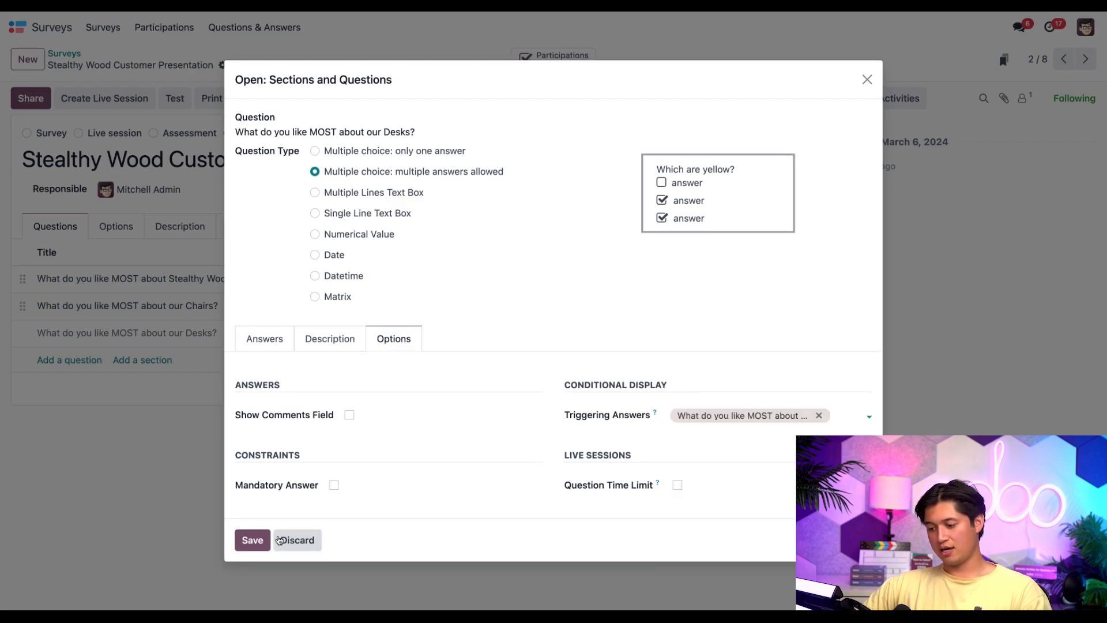
{"action": "left_click", "coordinate": [253, 540]}
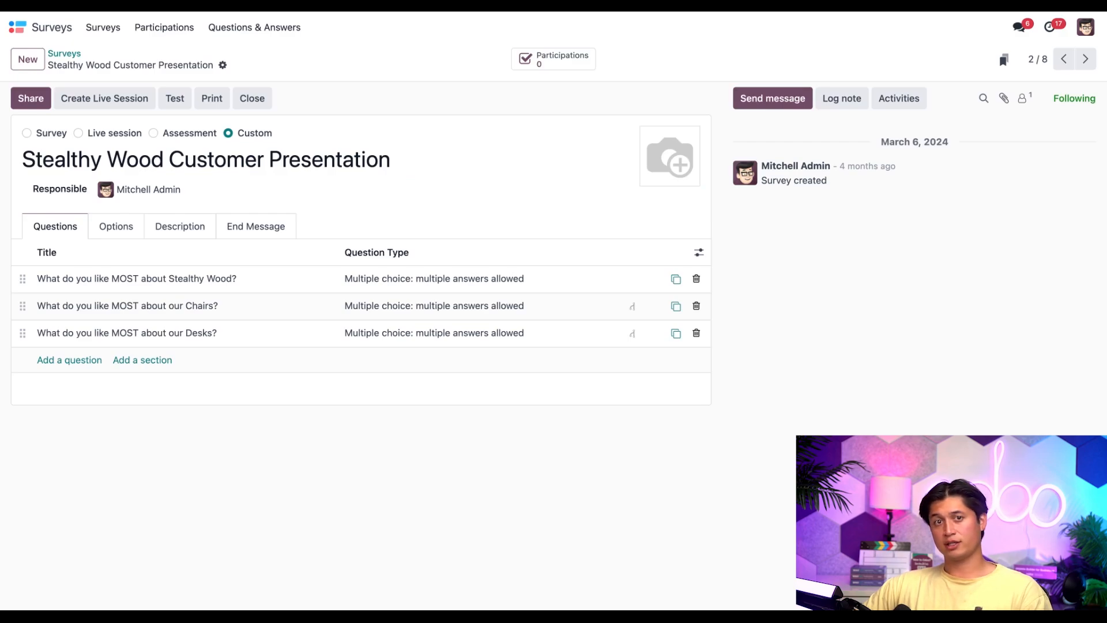
Duplicate the Desks question and rename the copy 'What do you like MOST about our Drawers?'
{"action": "left_click", "coordinate": [674, 332]}
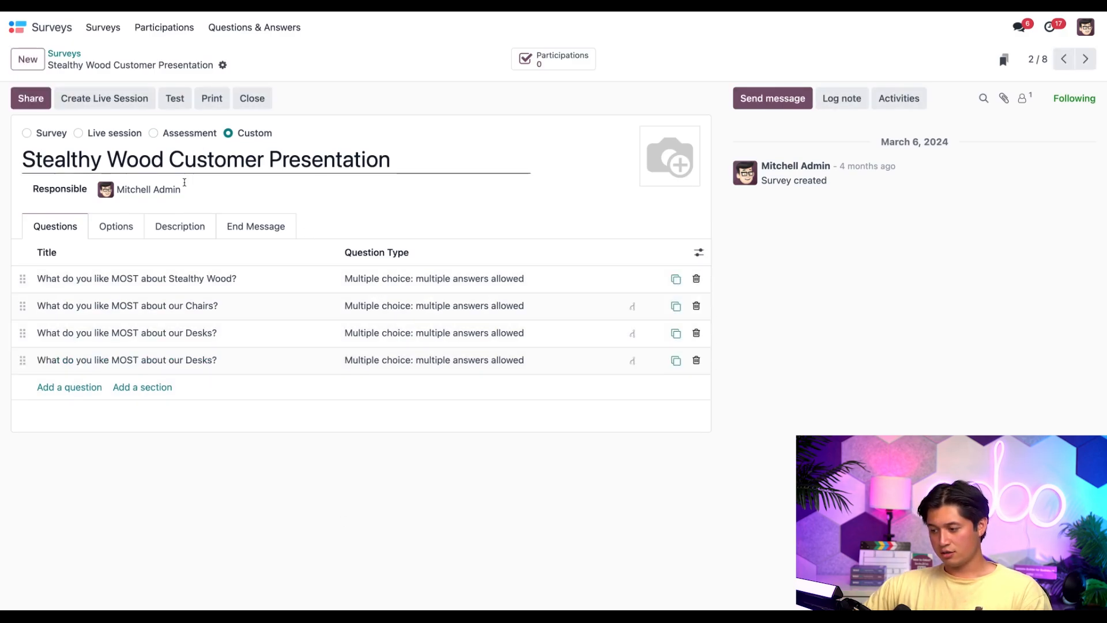
{"action": "left_click", "coordinate": [127, 360]}
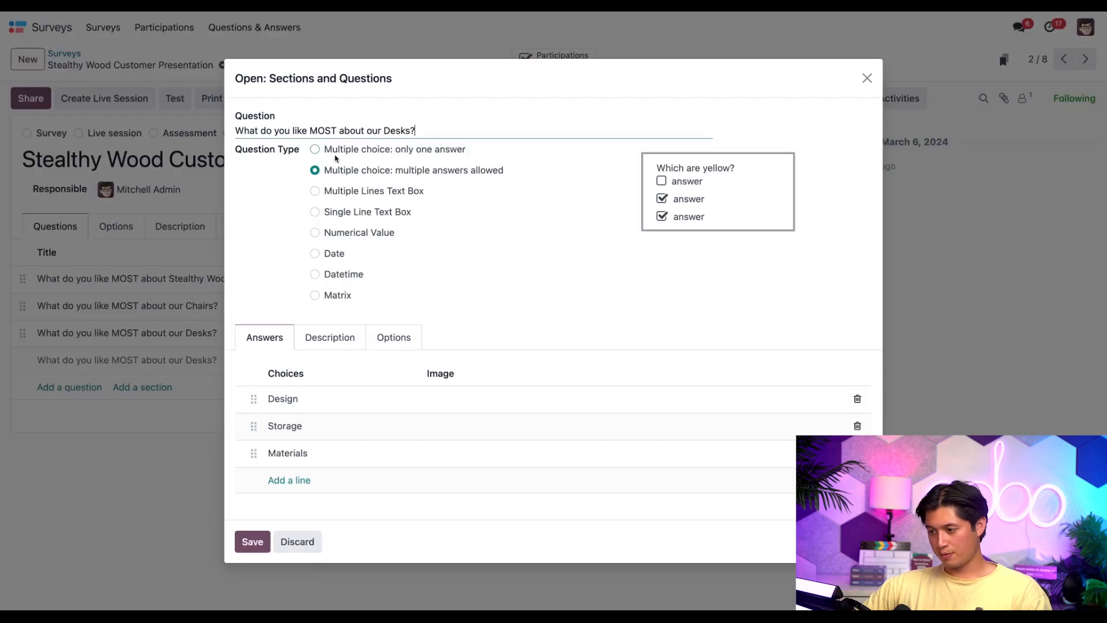
{"action": "double_click", "coordinate": [397, 130]}
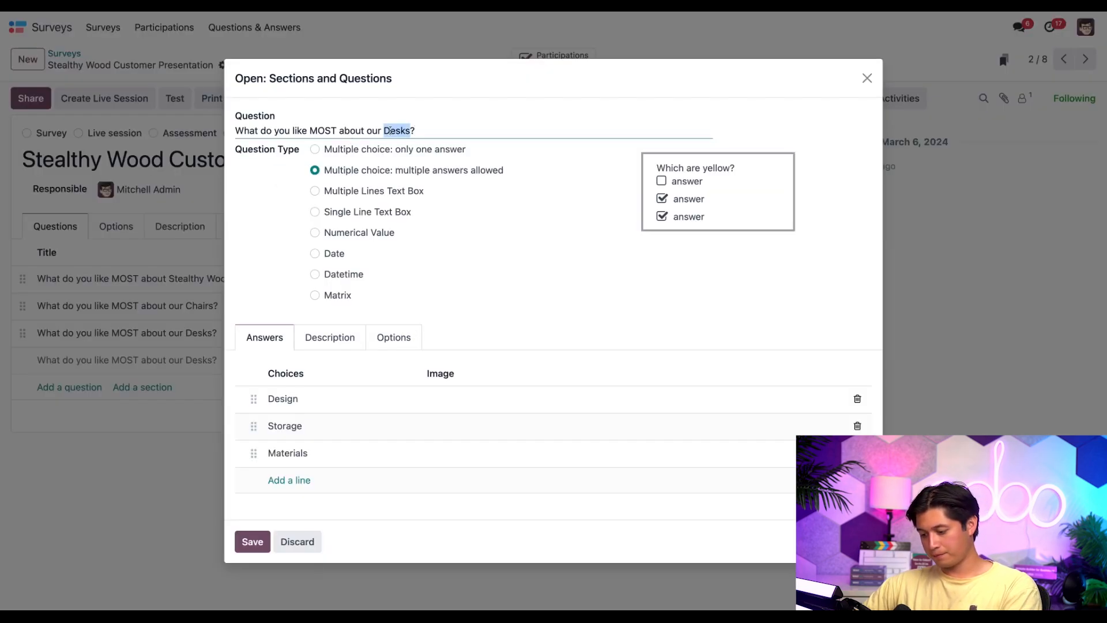
{"action": "type", "text": "Drawers"}
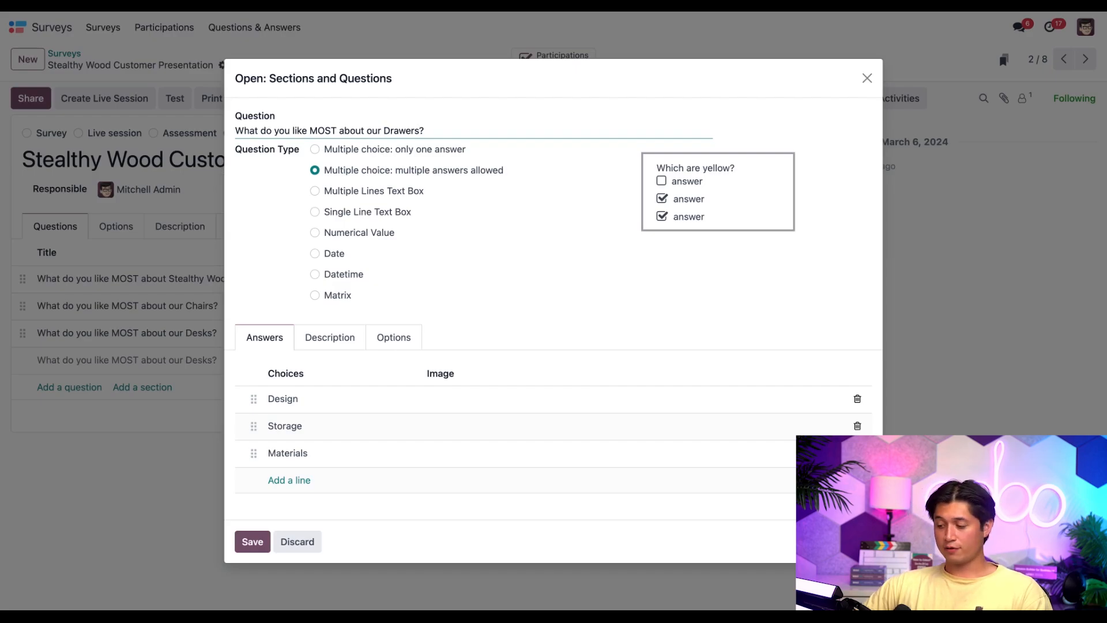
Replace the Drawers question's triggering answer with its own and save it
{"action": "left_click", "coordinate": [393, 337]}
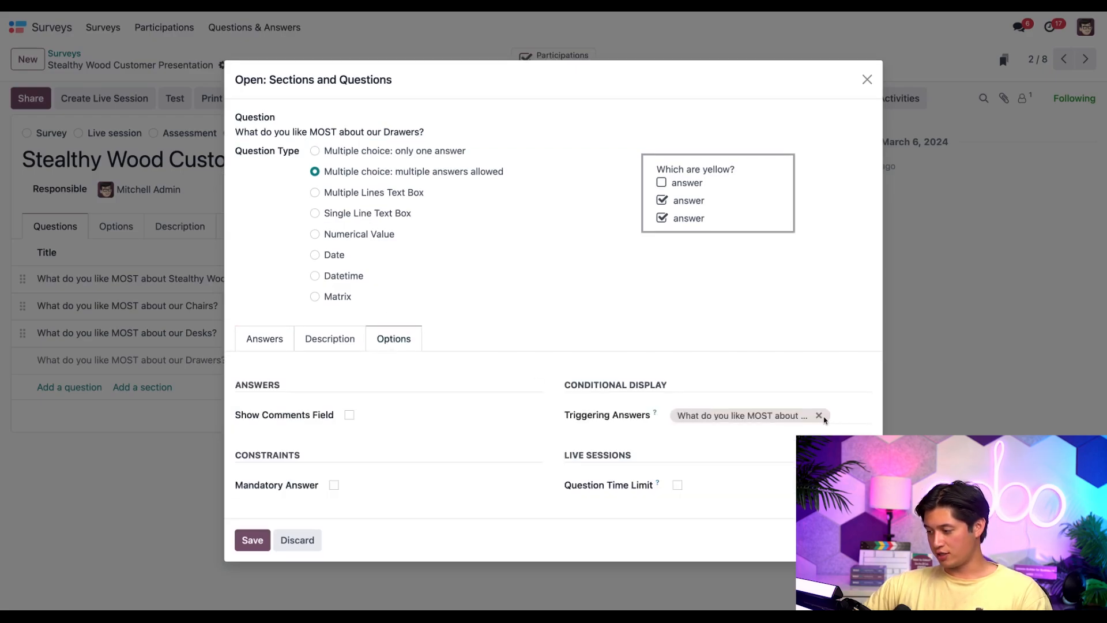
{"action": "left_click", "coordinate": [819, 415]}
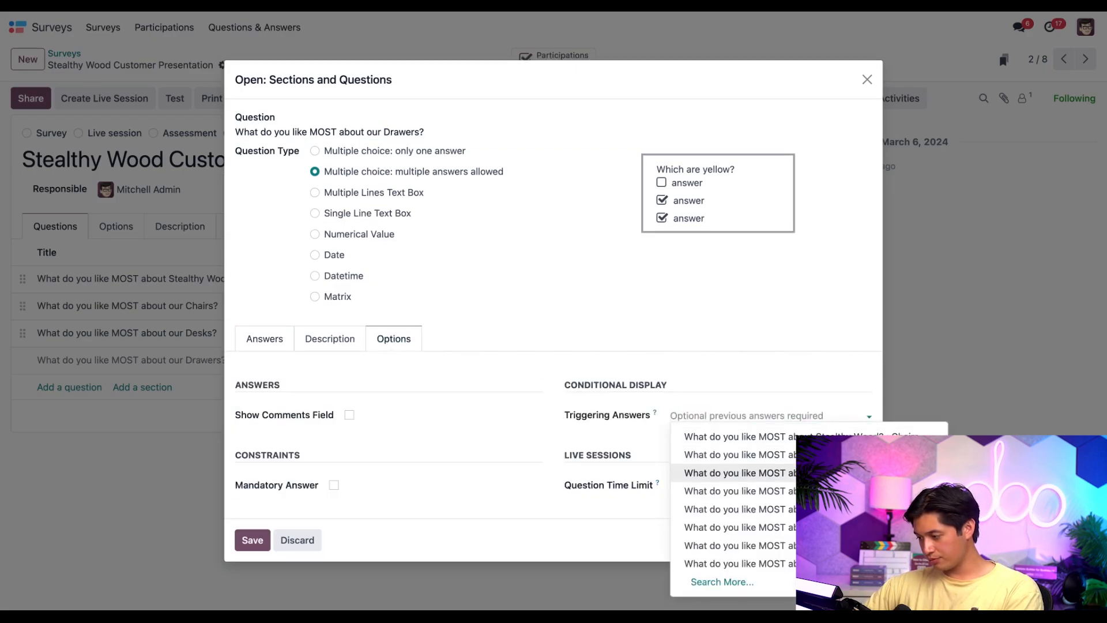
{"action": "left_click", "coordinate": [742, 473]}
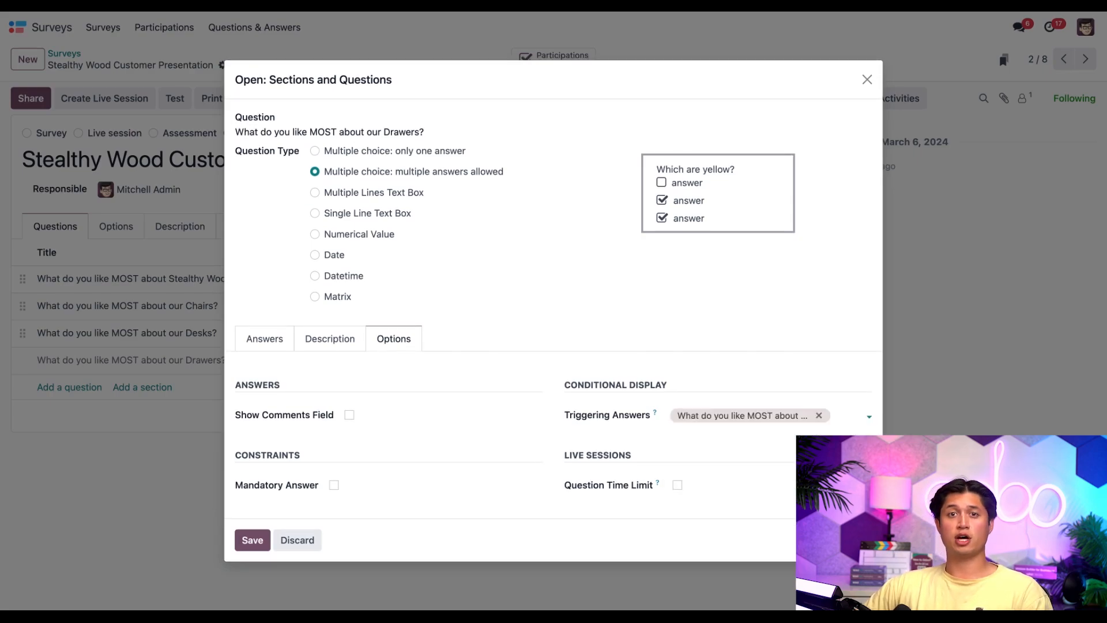
{"action": "mouse_move", "coordinate": [858, 366]}
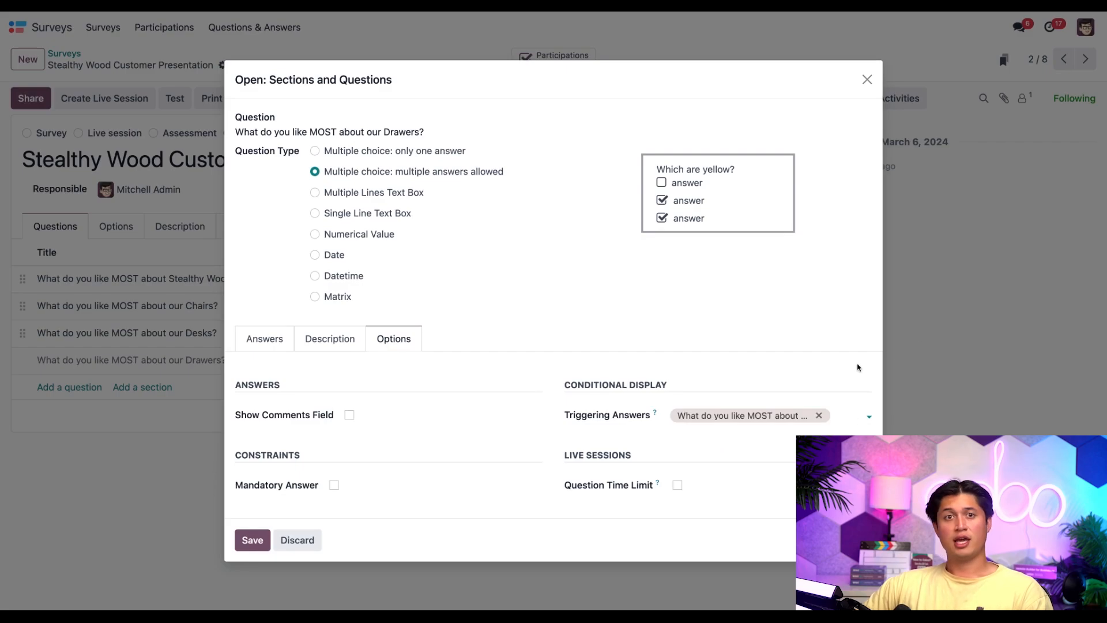
{"action": "left_click", "coordinate": [252, 539]}
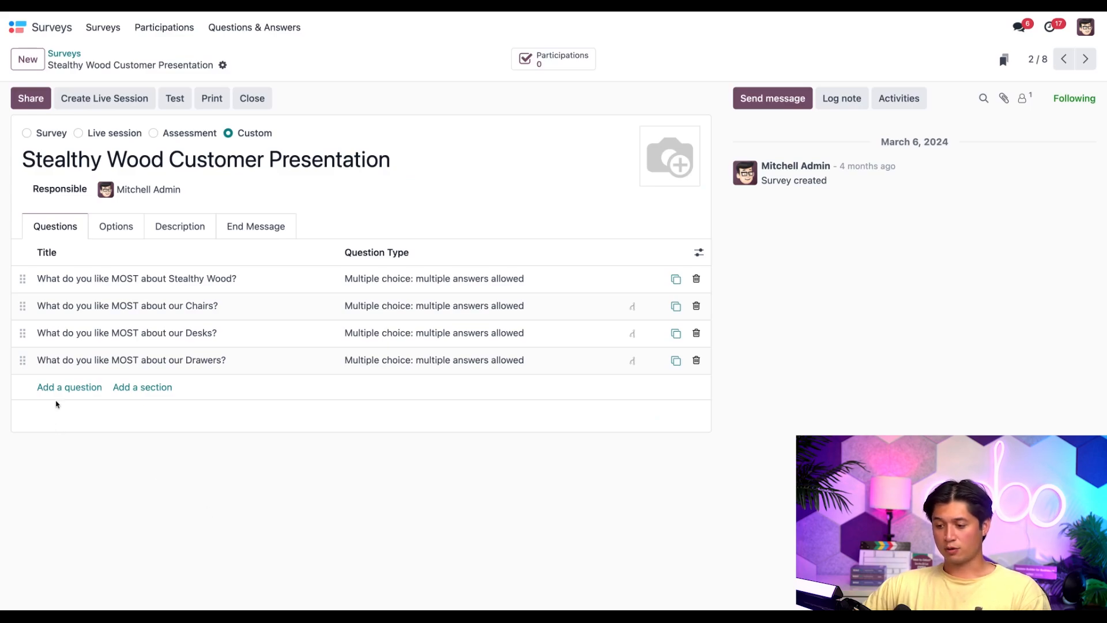
Create multiple-answer question 'What material do you like the MOST?' with choices Wood, Steel, Plastic
{"action": "left_click", "coordinate": [69, 387]}
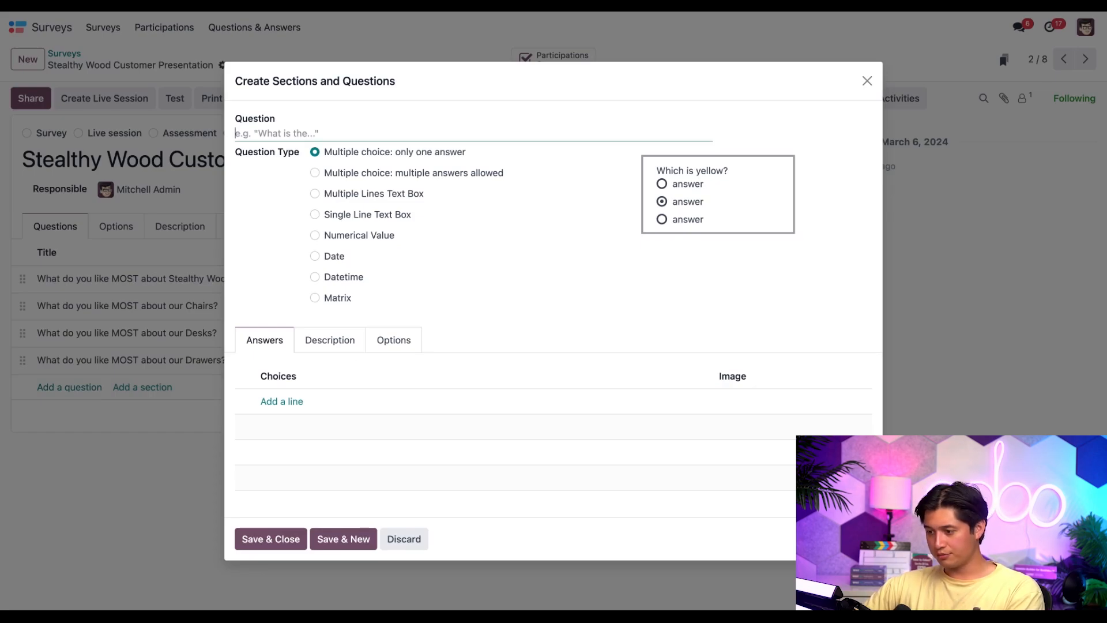
{"action": "type", "text": "What material do you like the MOST?"}
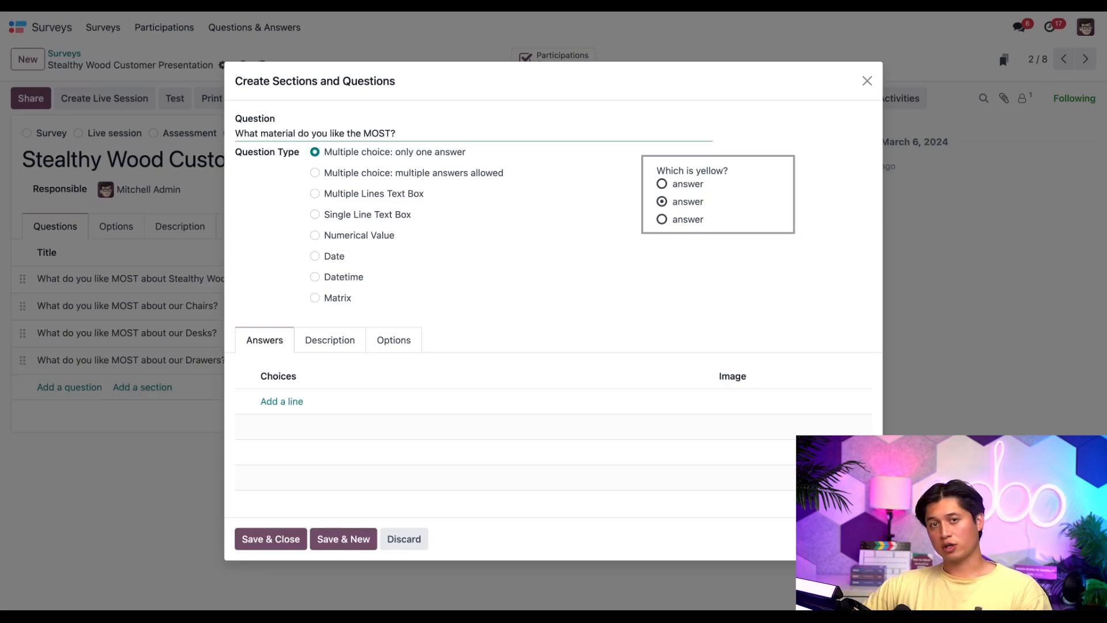
{"action": "left_click", "coordinate": [313, 172]}
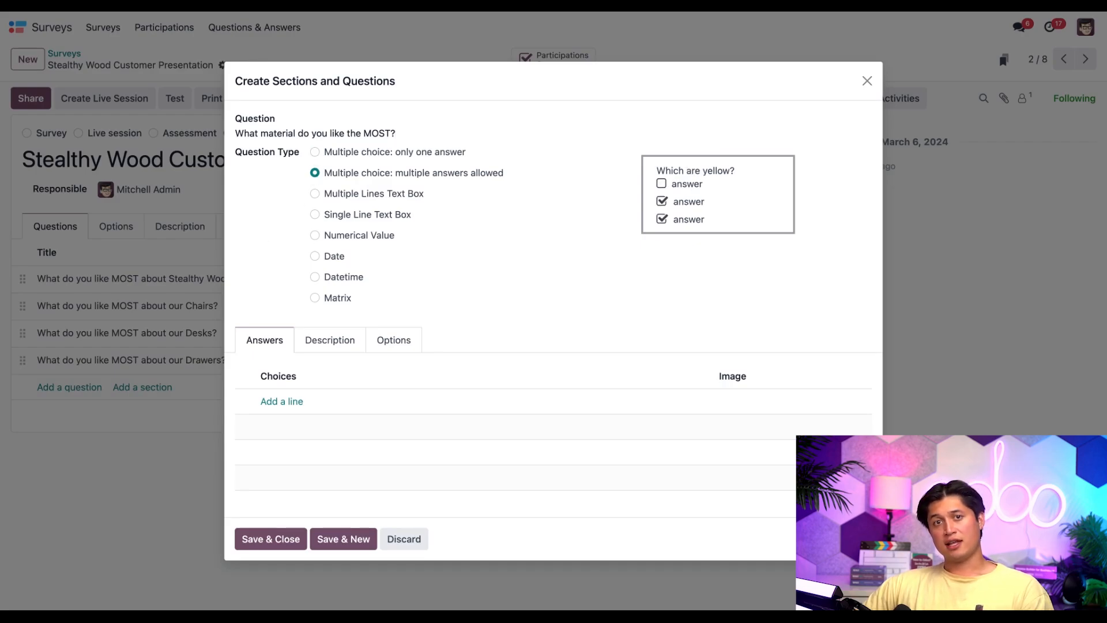
{"action": "mouse_move", "coordinate": [281, 401]}
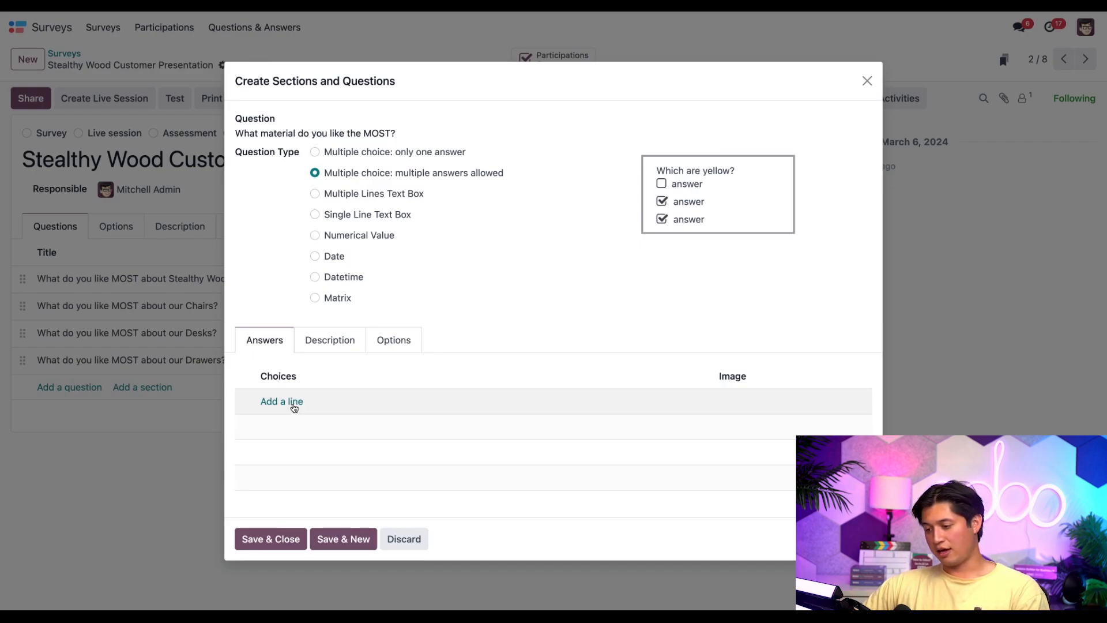
{"action": "left_click", "coordinate": [281, 401]}
{"action": "type", "text": "Plas"}
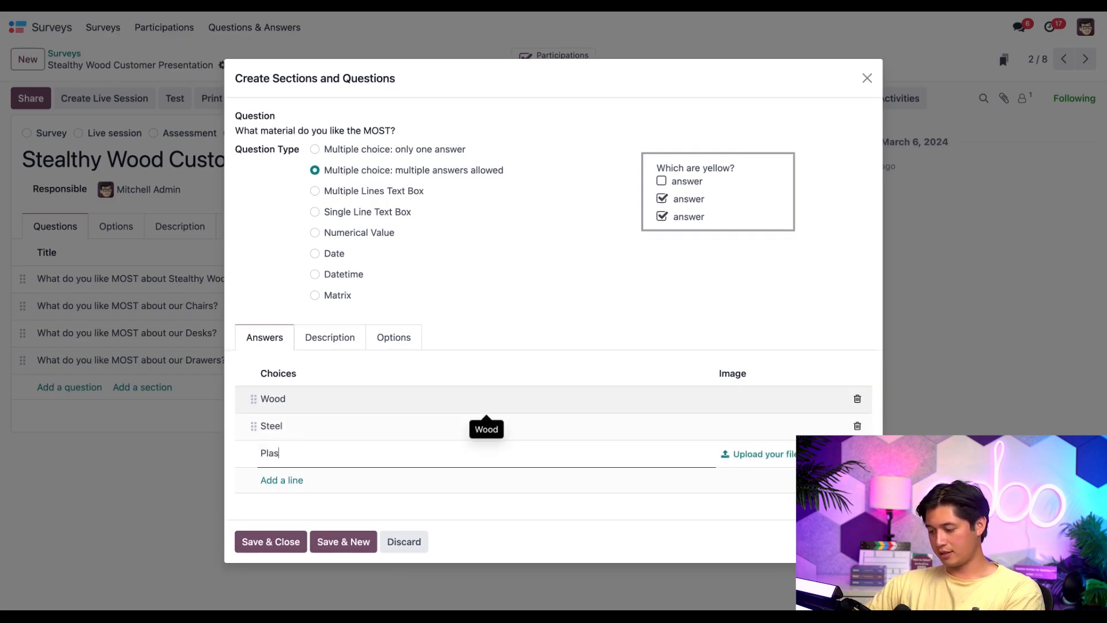
{"action": "key", "text": "Enter"}
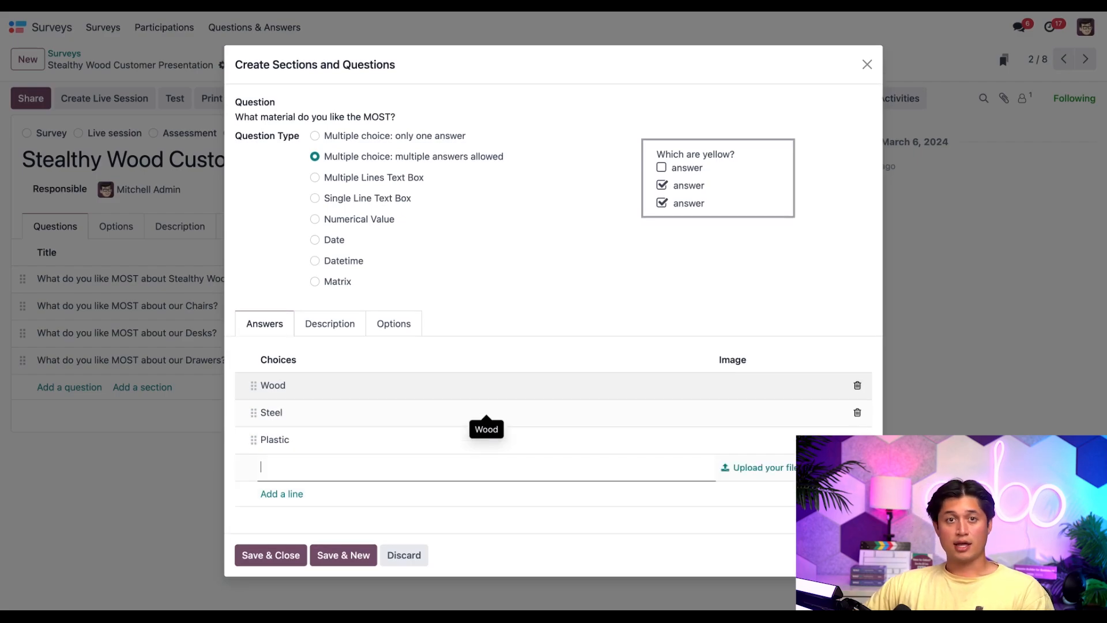
{"action": "mouse_move", "coordinate": [414, 337]}
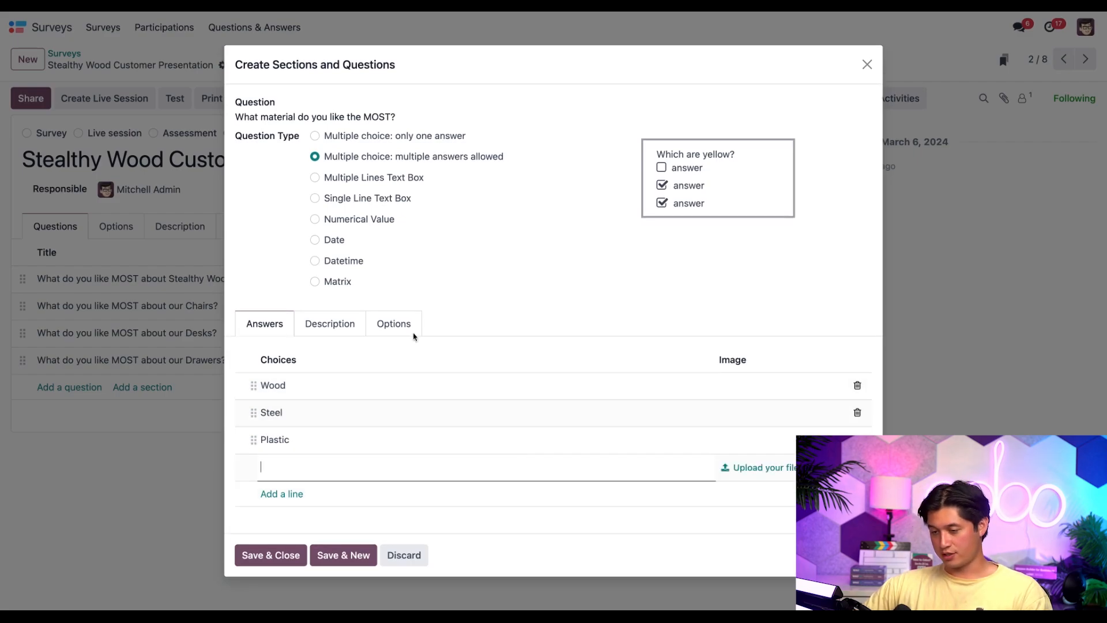
{"action": "left_click", "coordinate": [394, 323]}
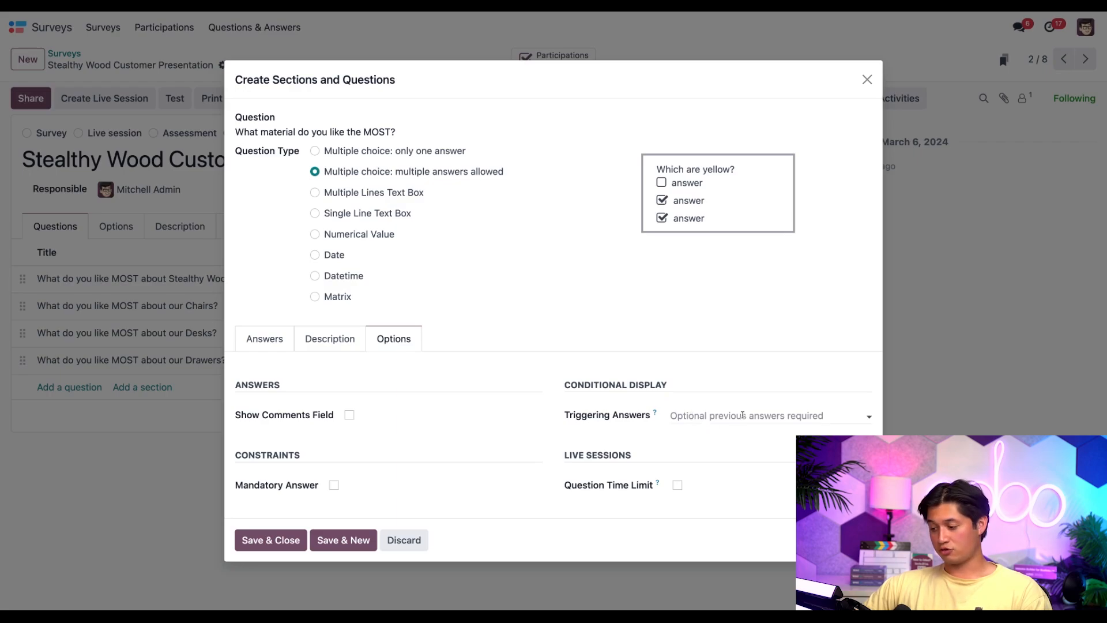
Set triggering answers to Materials from both Desks and Drawers questions, then Save & New
{"action": "left_click", "coordinate": [768, 416]}
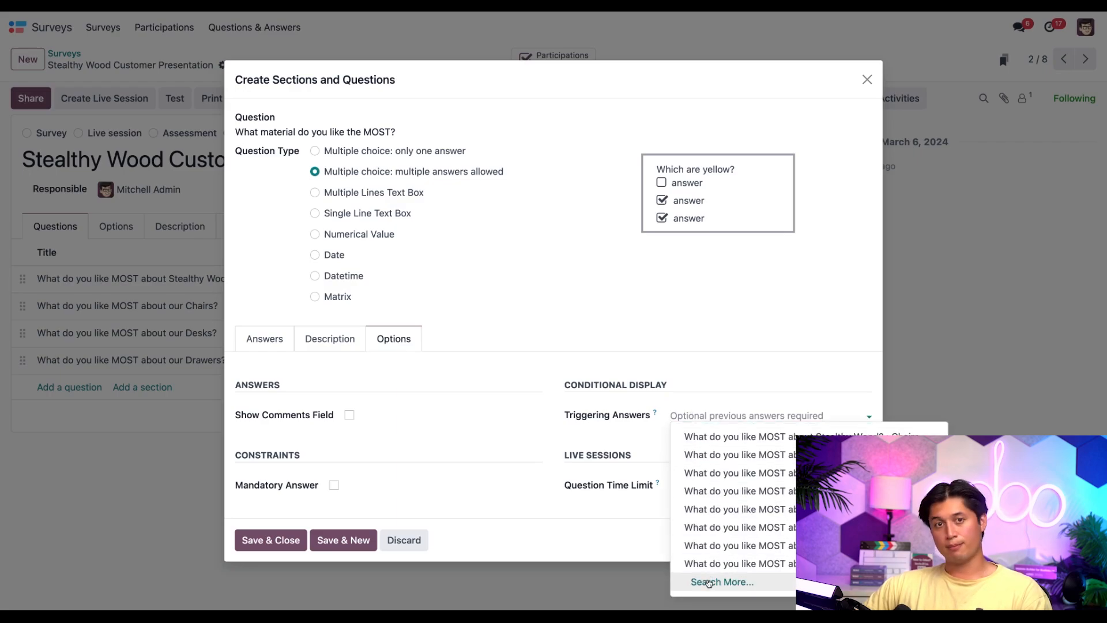
{"action": "left_click", "coordinate": [721, 581]}
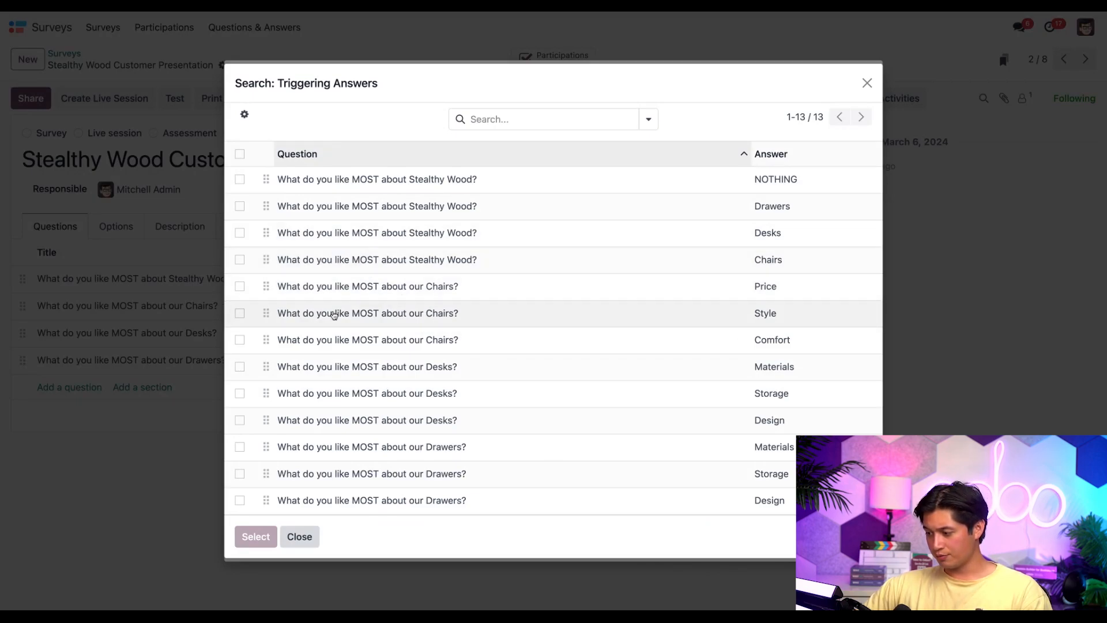
{"action": "left_click", "coordinate": [240, 445]}
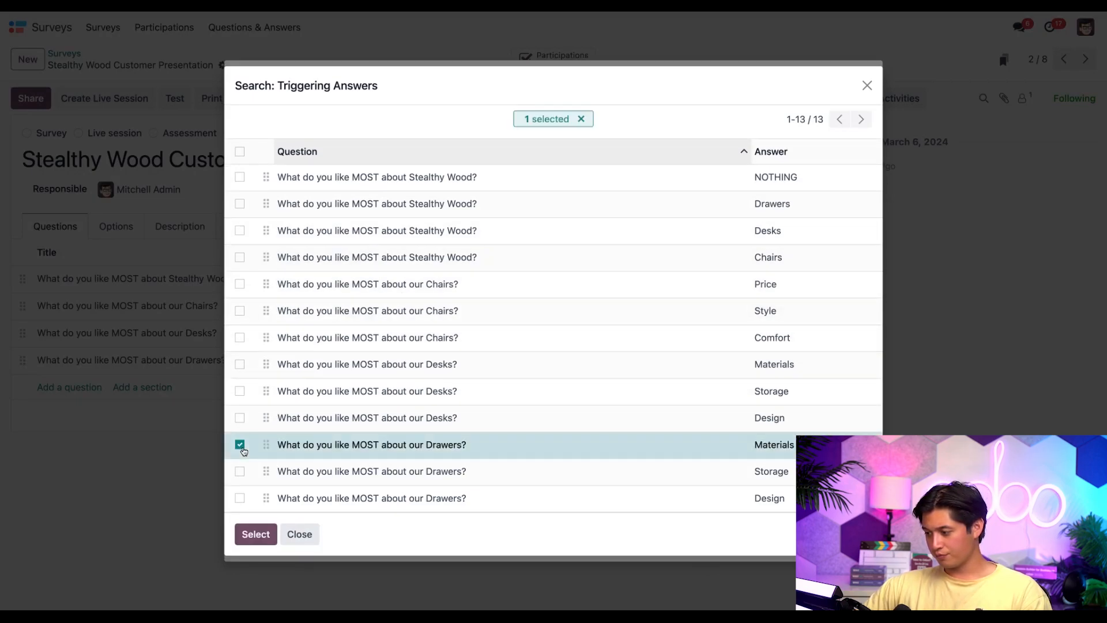
{"action": "left_click", "coordinate": [240, 363]}
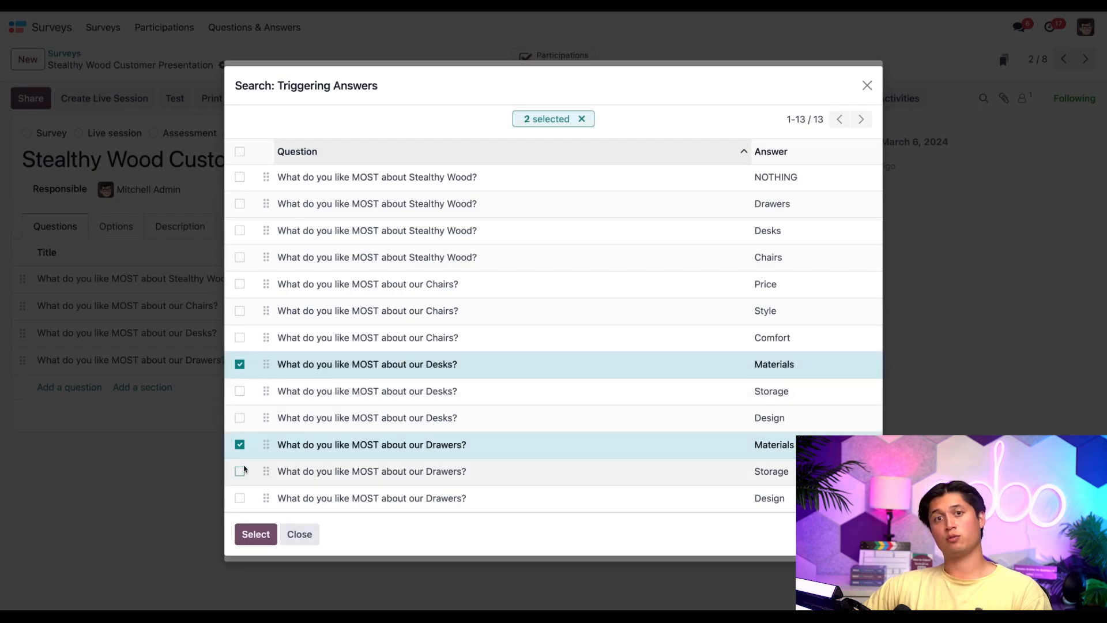
{"action": "left_click", "coordinate": [256, 534]}
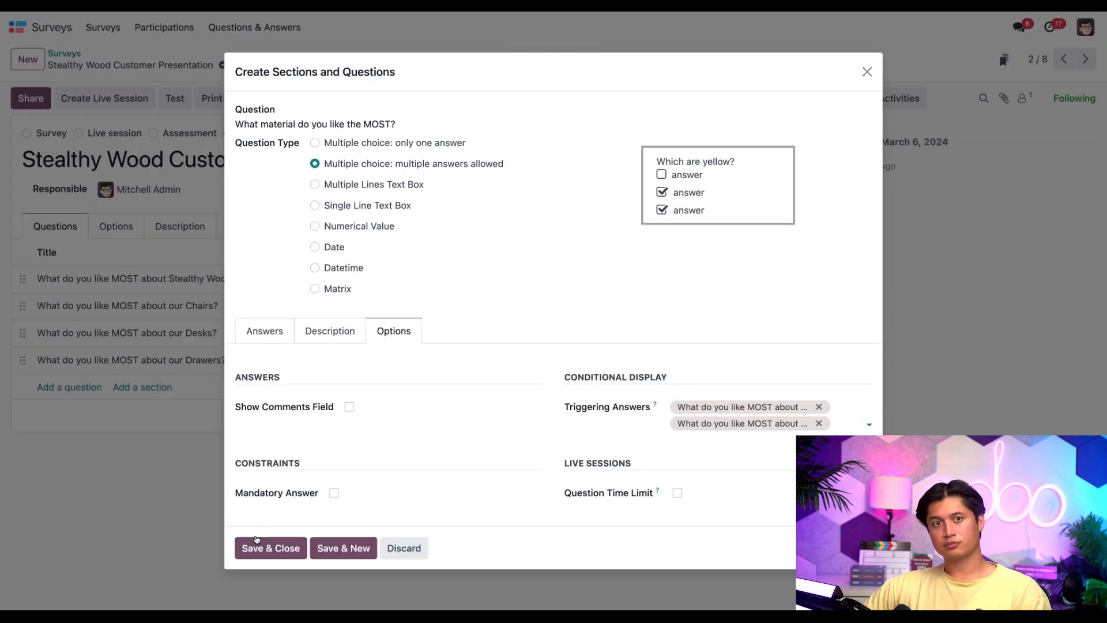
{"action": "mouse_move", "coordinate": [244, 479]}
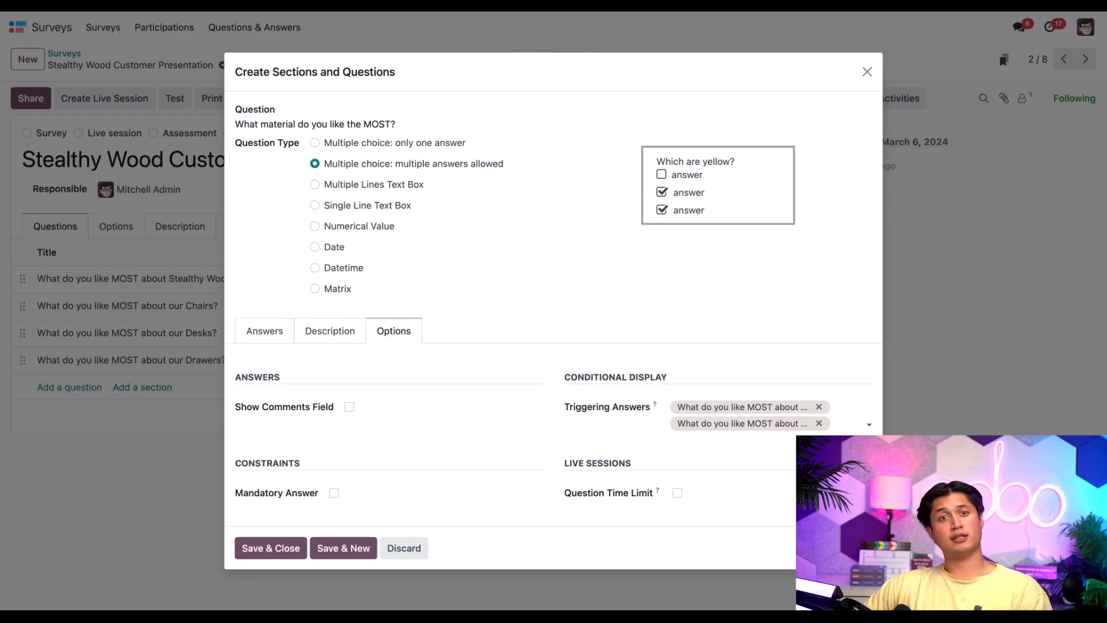
{"action": "left_click", "coordinate": [343, 547]}
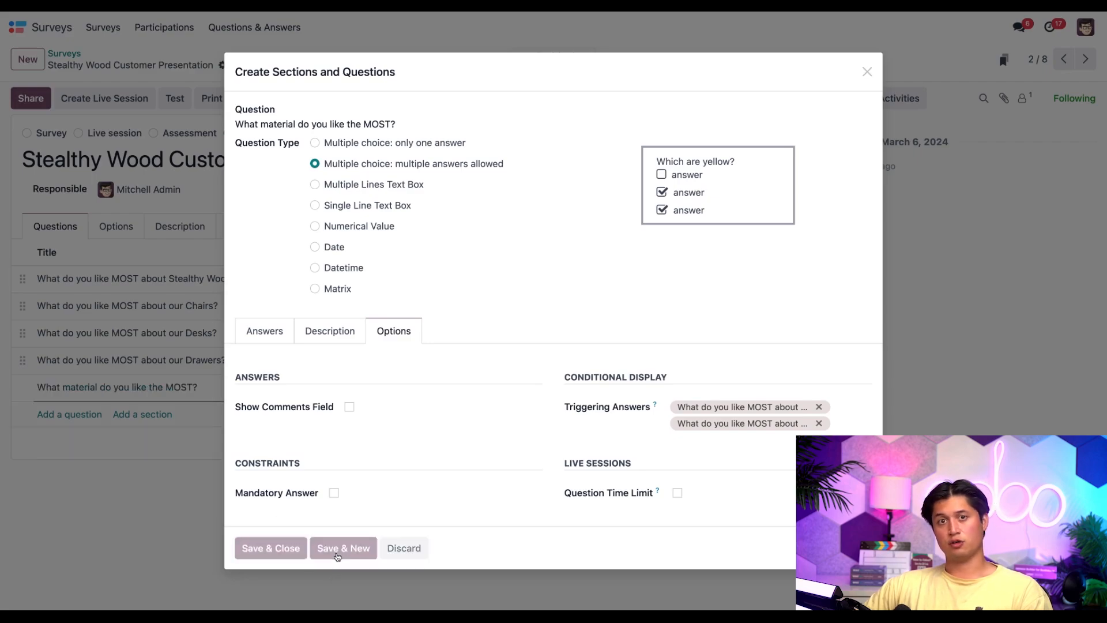
Title the question 'Would you recommend Stealthy Wood to friends and family?', add yes/no answers, and save
{"action": "left_click", "coordinate": [343, 548]}
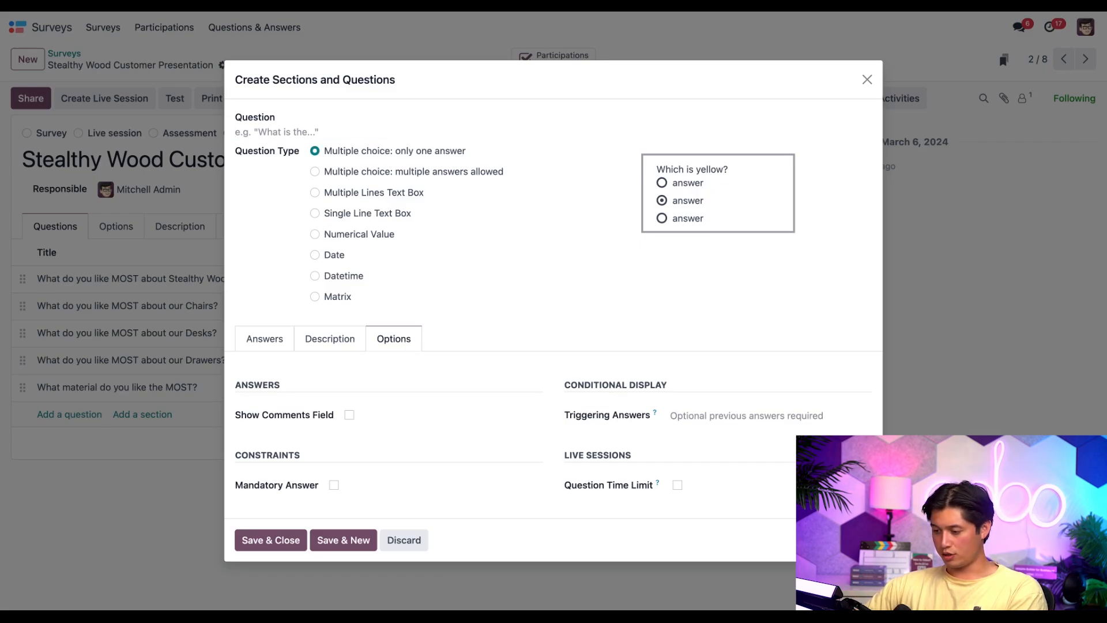
{"action": "type", "text": "Would you recommend Stealthy Wood to friends and family?"}
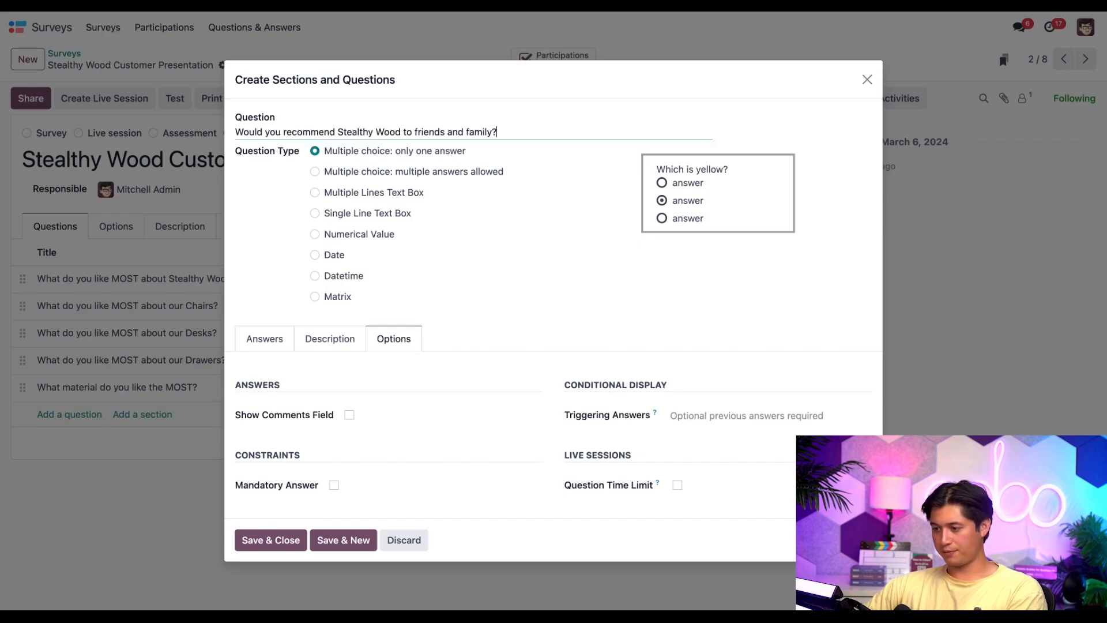
{"action": "mouse_move", "coordinate": [383, 258]}
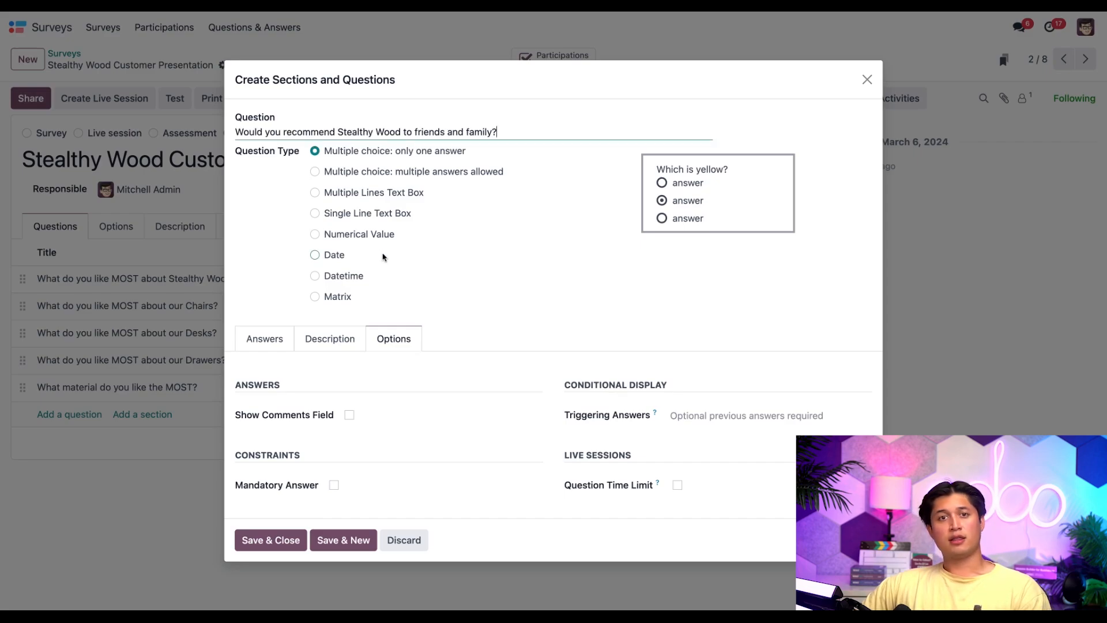
{"action": "mouse_move", "coordinate": [389, 163]}
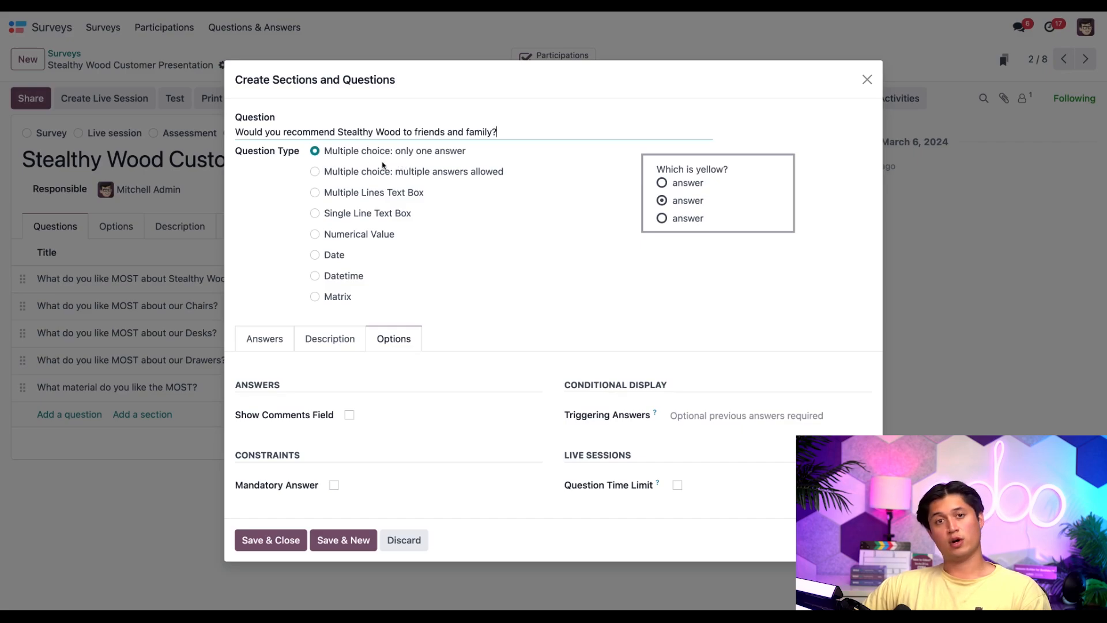
{"action": "mouse_move", "coordinate": [344, 365]}
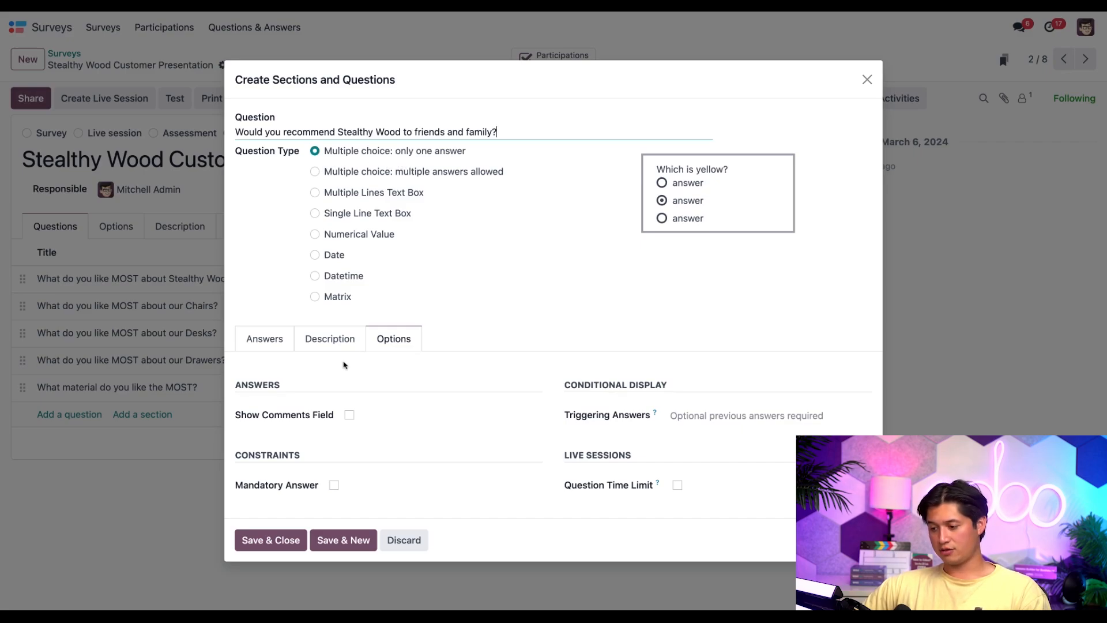
{"action": "left_click", "coordinate": [264, 337]}
{"action": "type", "text": "yes"}
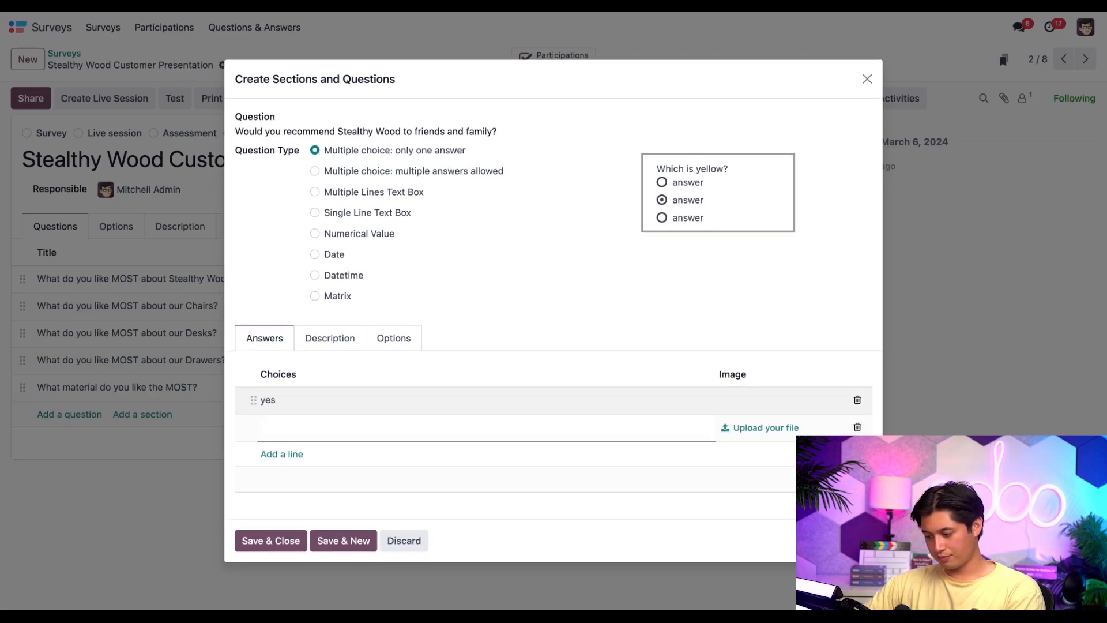
{"action": "type", "text": "no"}
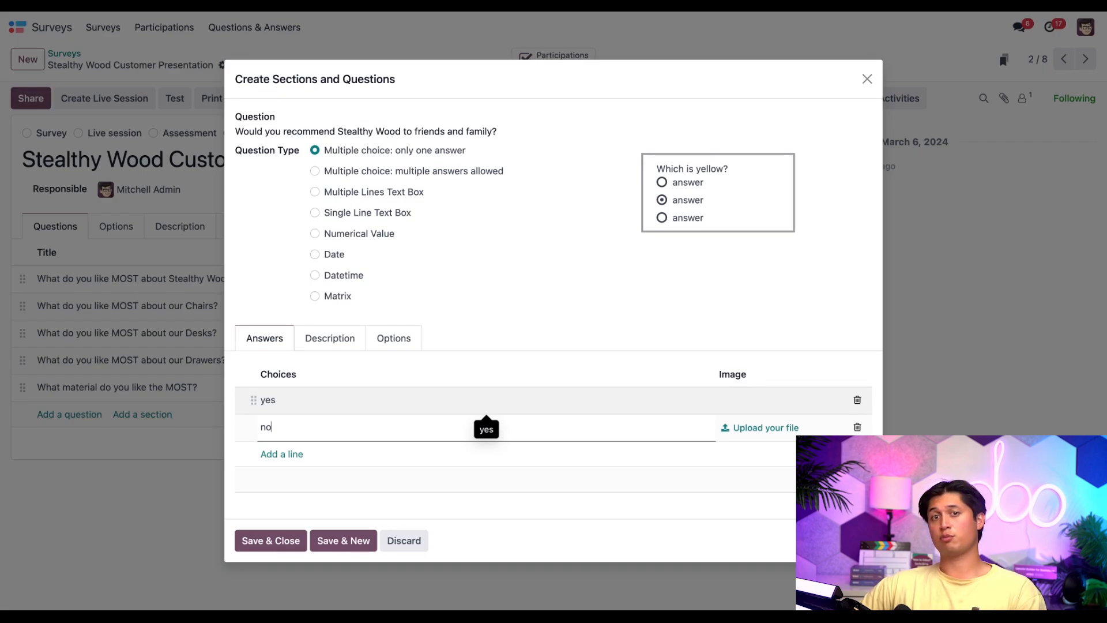
{"action": "left_click", "coordinate": [270, 540]}
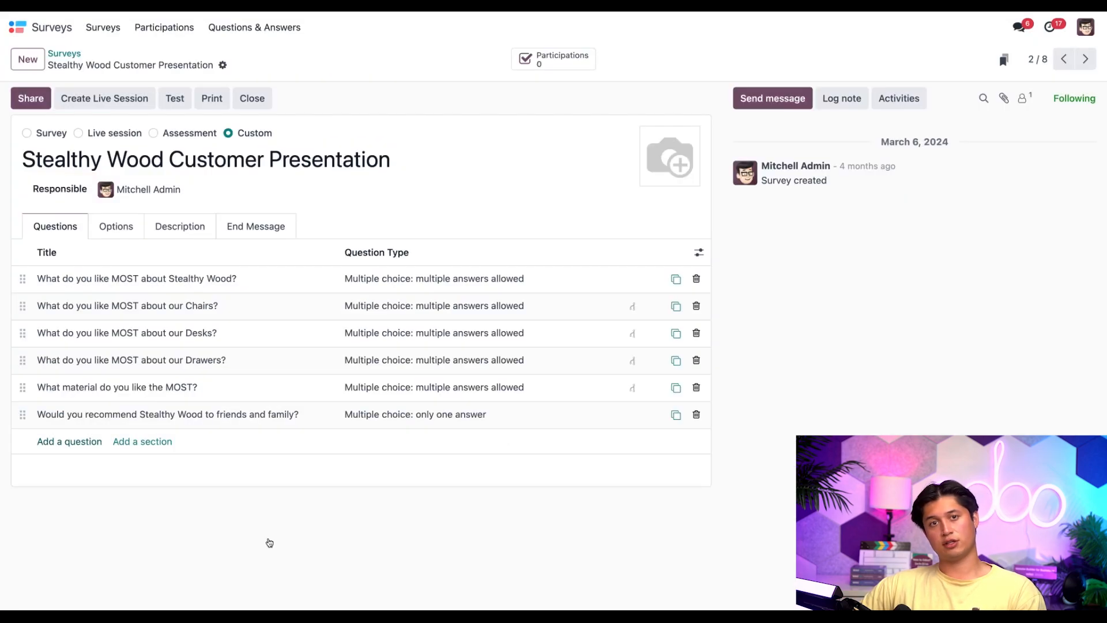
{"action": "mouse_move", "coordinate": [313, 526]}
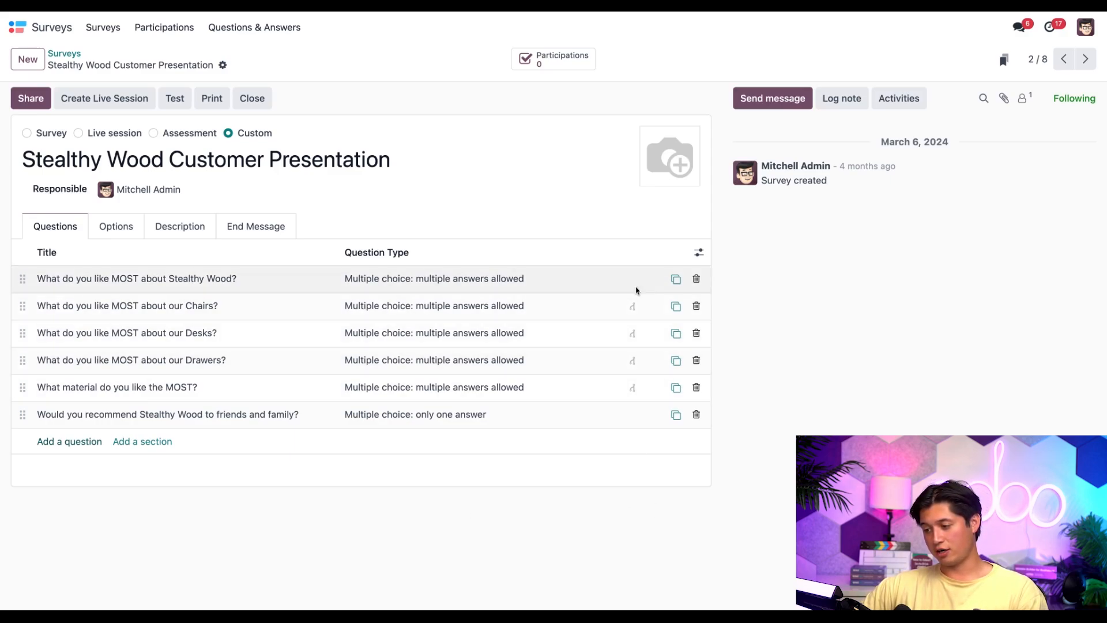
{"action": "mouse_move", "coordinate": [486, 386]}
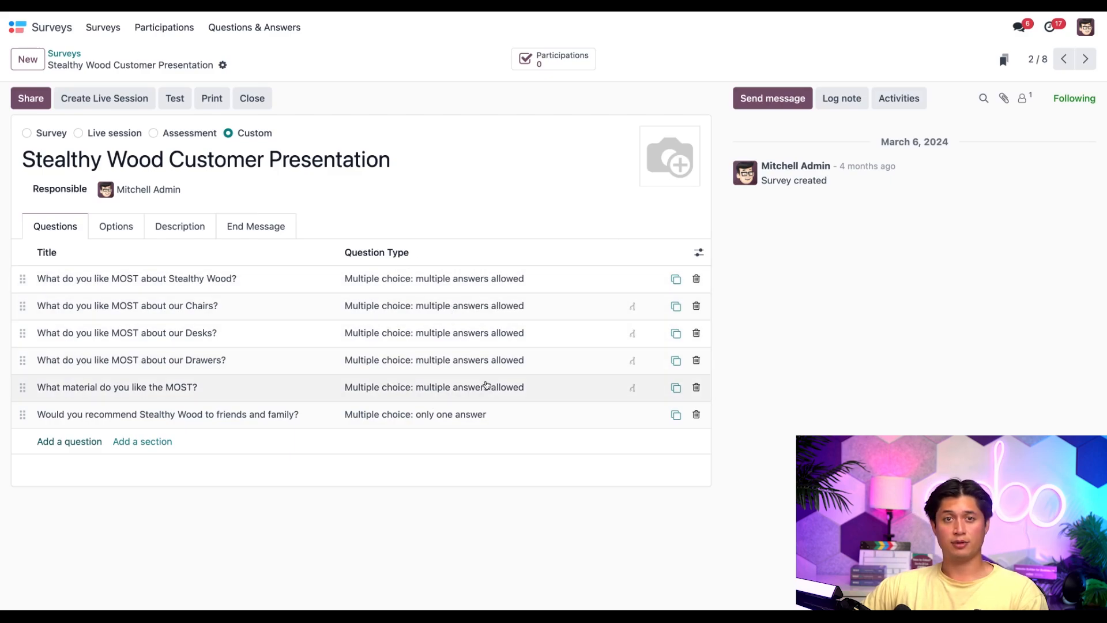
{"action": "mouse_move", "coordinate": [486, 387]}
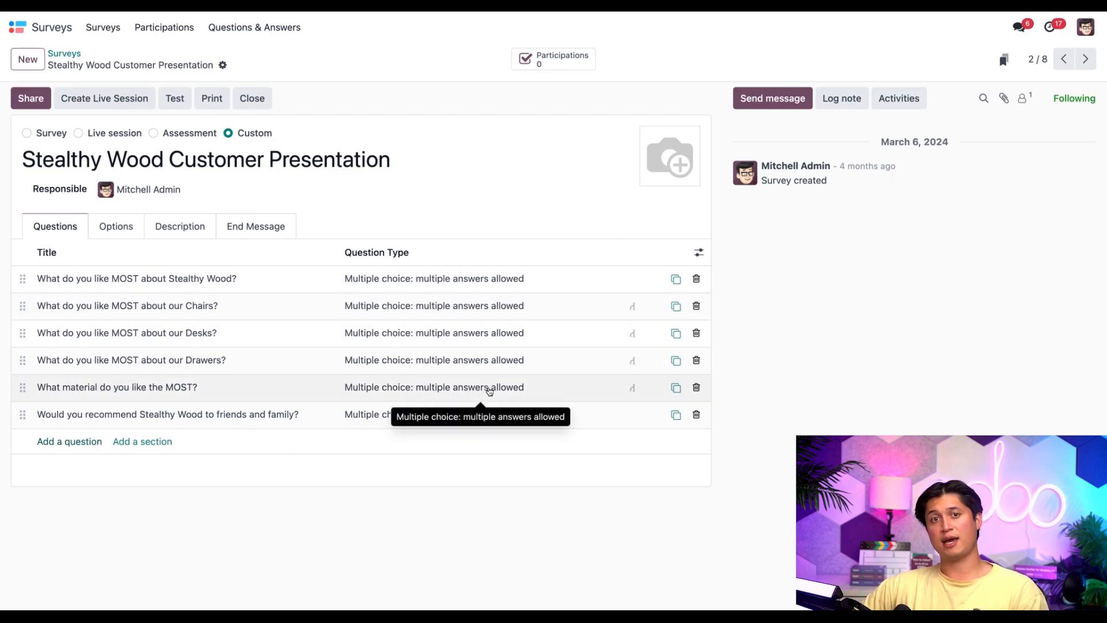
{"action": "mouse_move", "coordinate": [487, 391]}
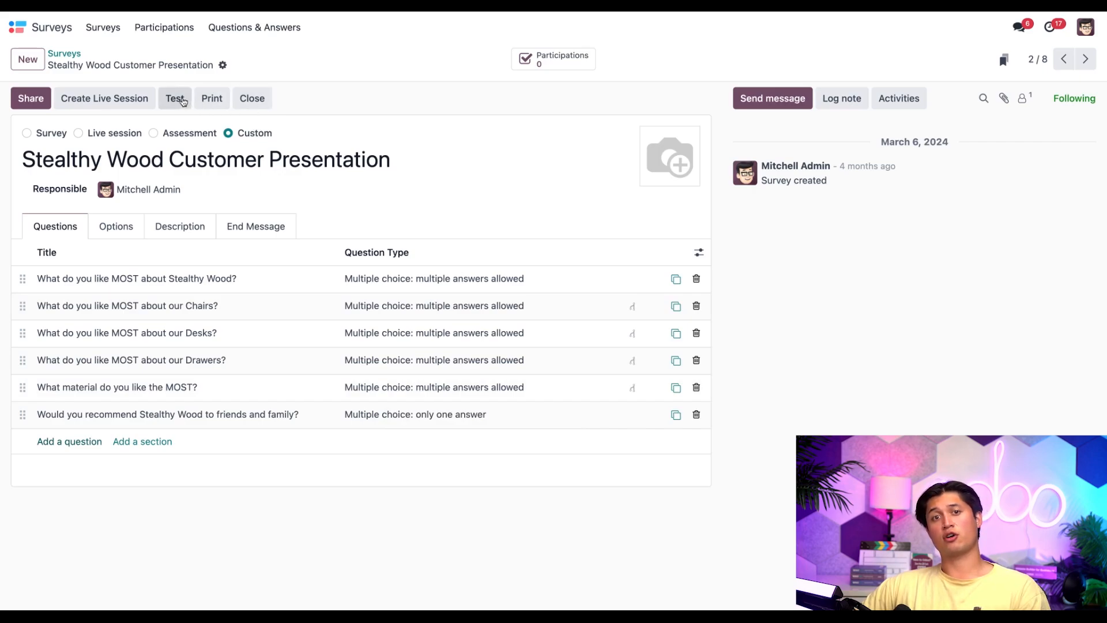
Start a test run of the six-question survey from the form's Test action
{"action": "left_click", "coordinate": [174, 97]}
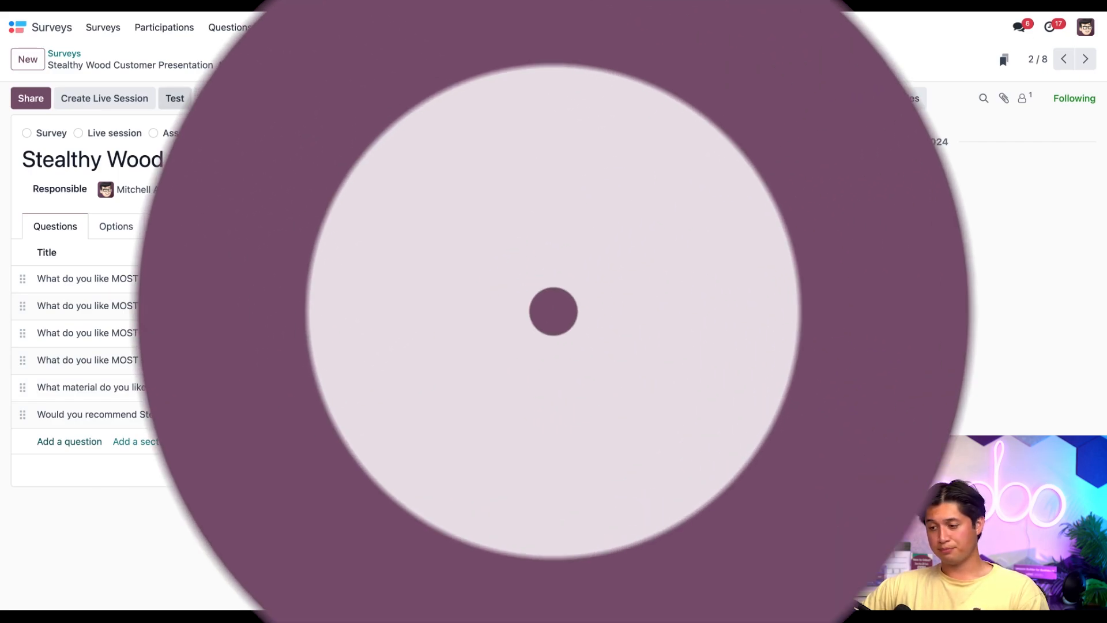
Start the test survey, choose Chairs as favourite and continue to the Chairs follow-up
{"action": "left_click", "coordinate": [174, 98]}
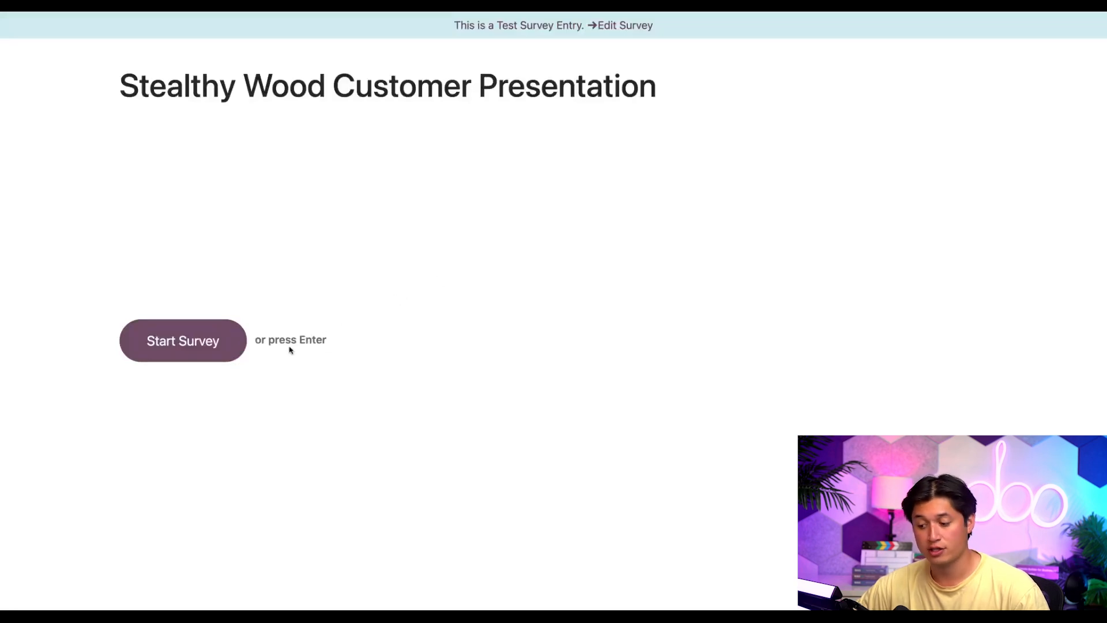
{"action": "left_click", "coordinate": [183, 340]}
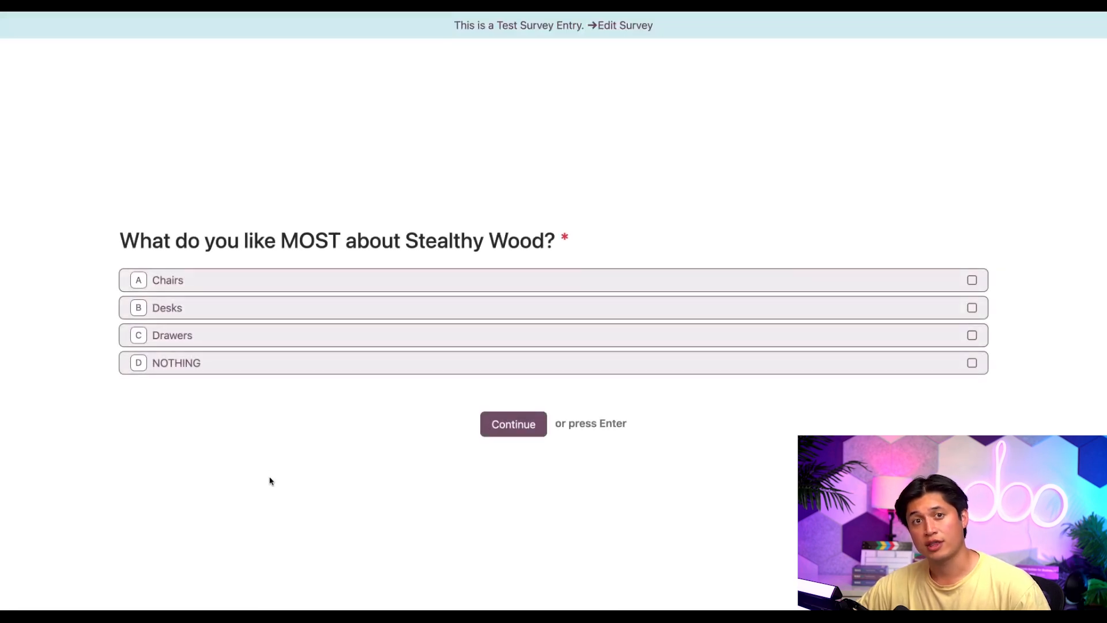
{"action": "mouse_move", "coordinate": [331, 449]}
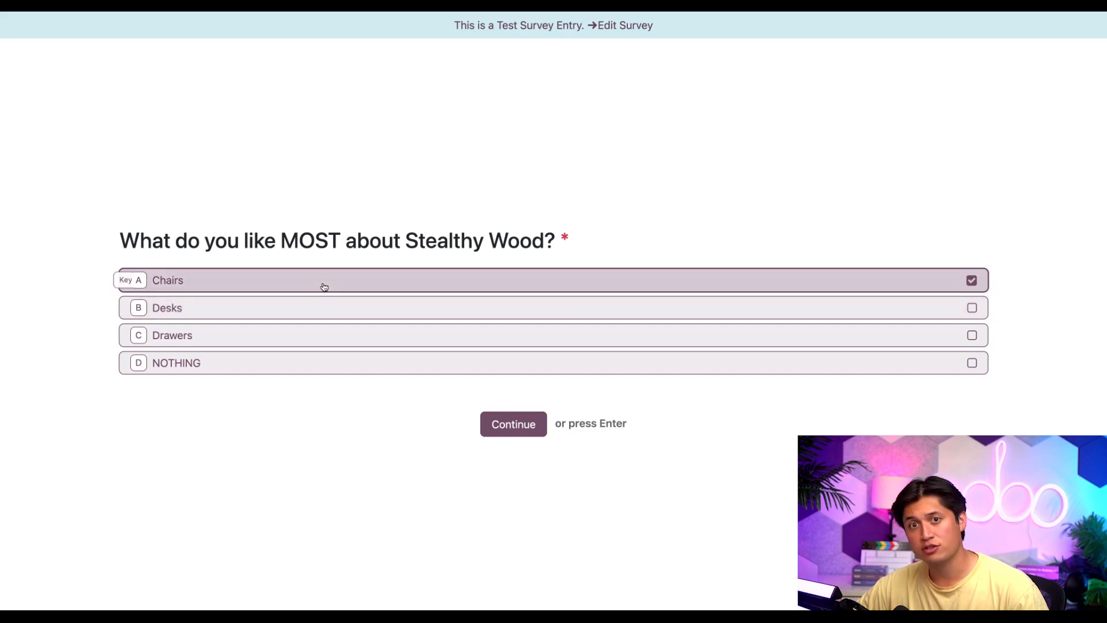
{"action": "mouse_move", "coordinate": [365, 442]}
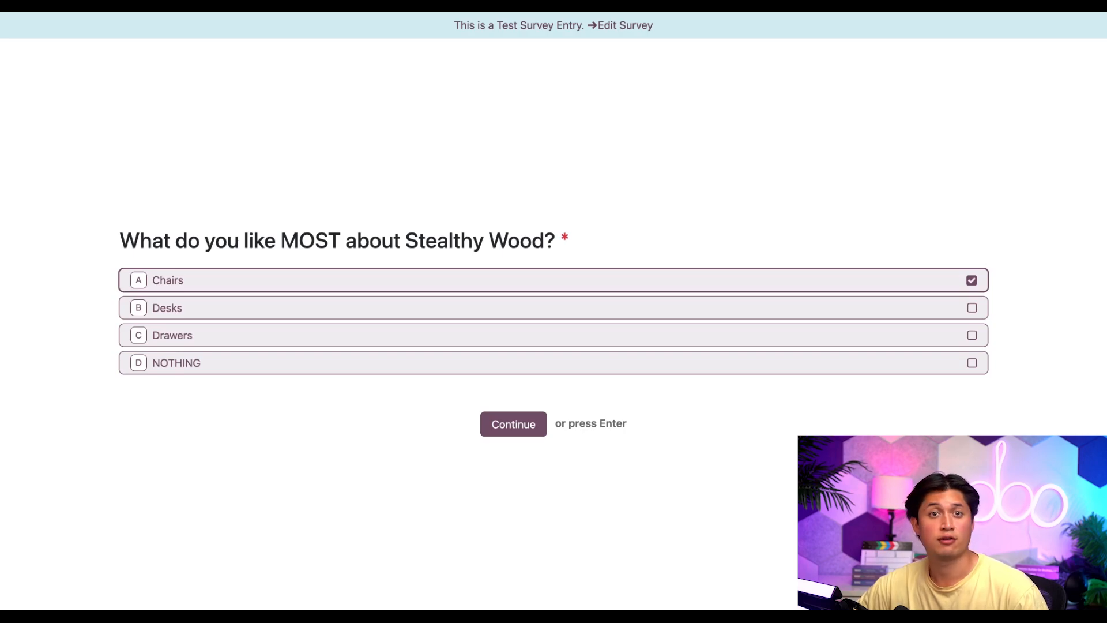
{"action": "left_click", "coordinate": [513, 424]}
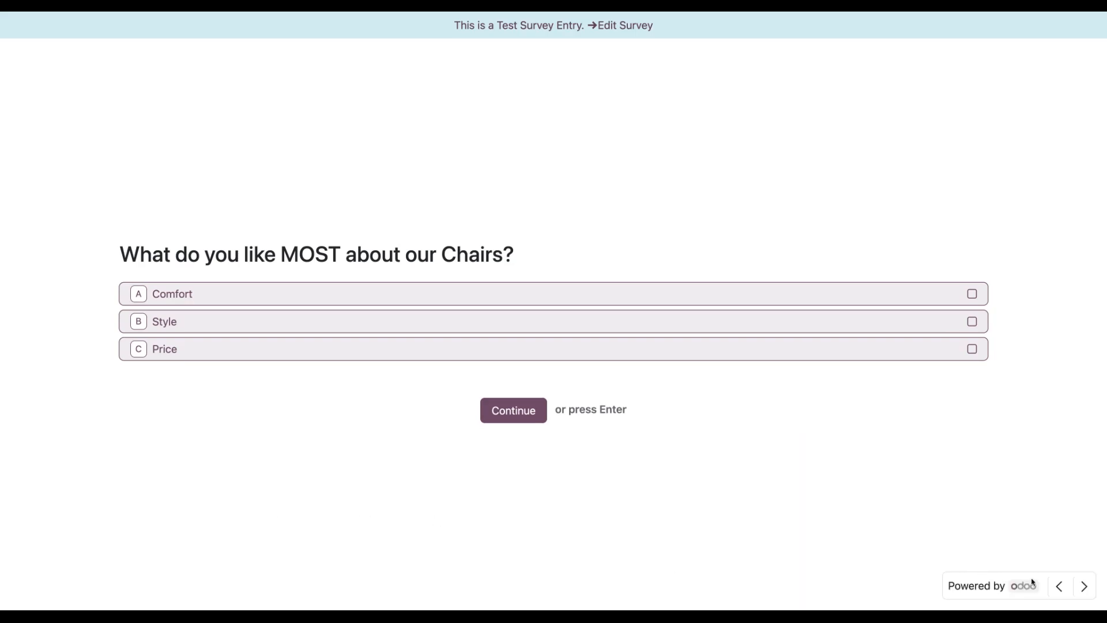
{"action": "mouse_move", "coordinate": [1061, 590]}
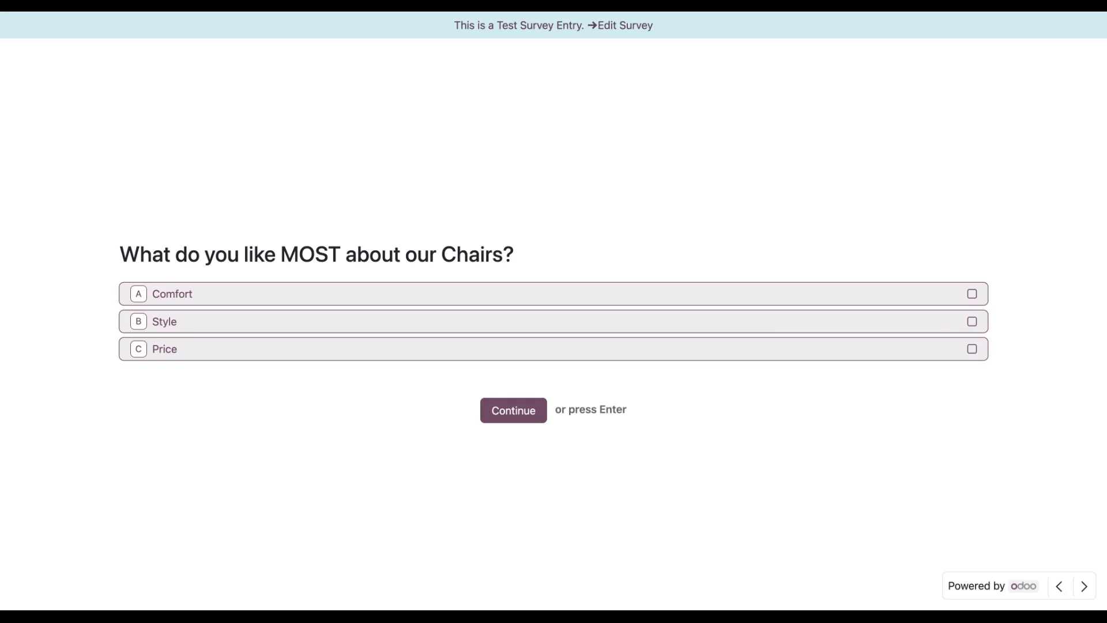
Verify Desks and Drawers reach their follow-ups and Materials reveals the material question, then return
{"action": "left_click", "coordinate": [512, 410]}
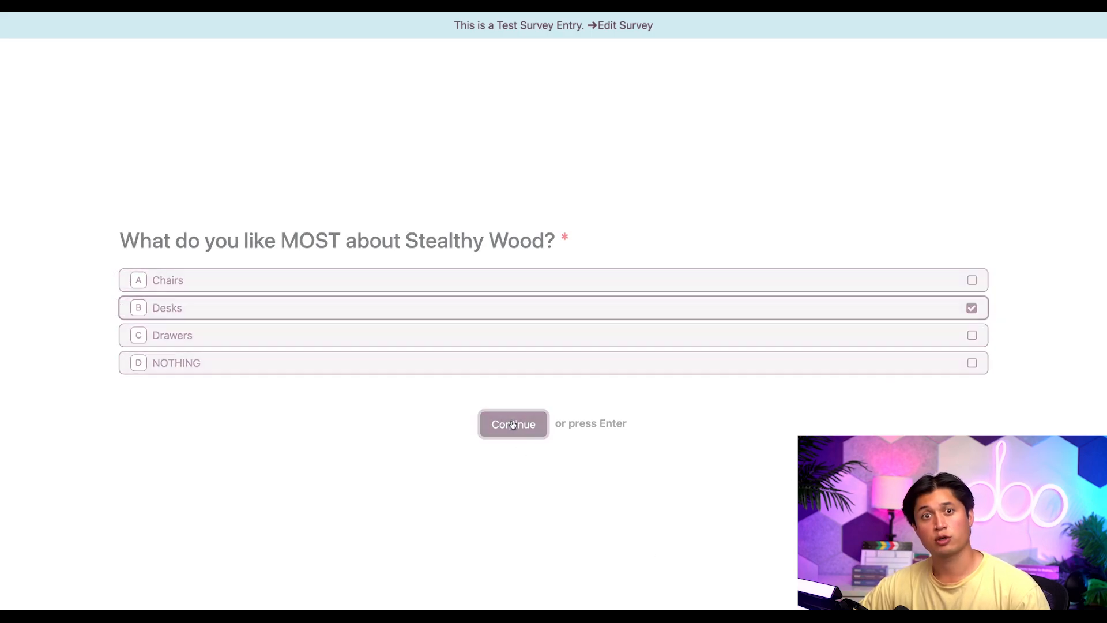
{"action": "left_click", "coordinate": [513, 423]}
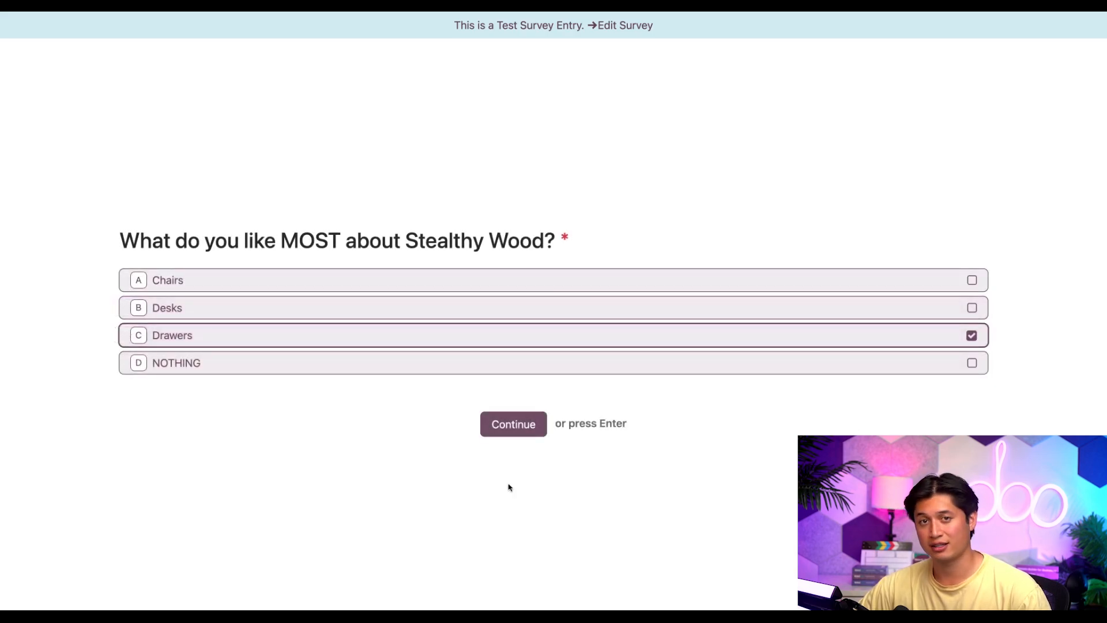
{"action": "left_click", "coordinate": [512, 423]}
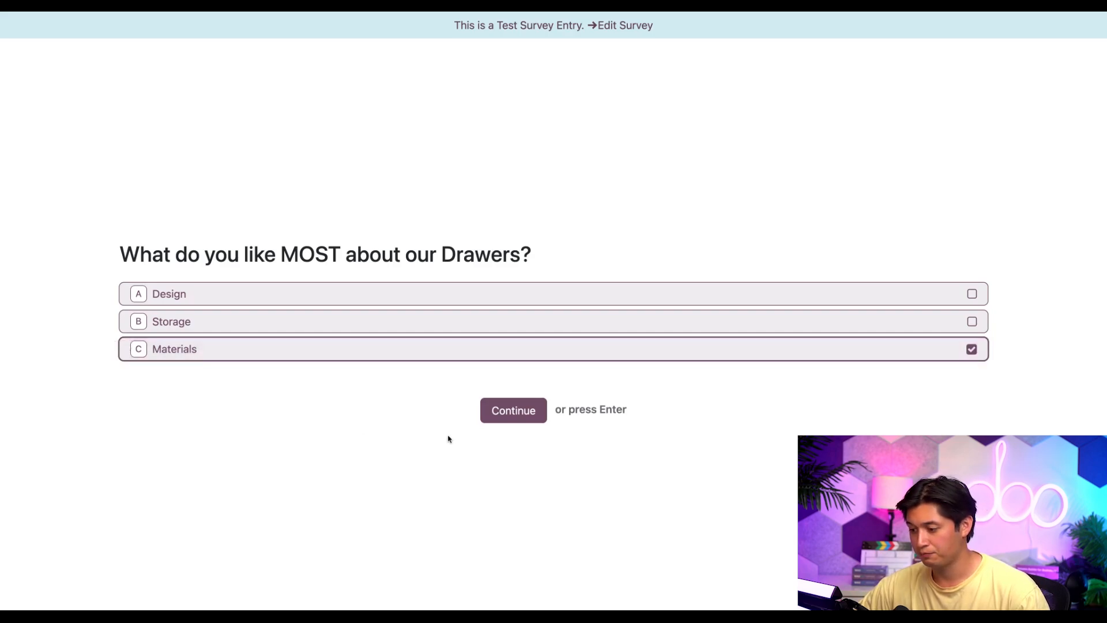
{"action": "left_click", "coordinate": [512, 411]}
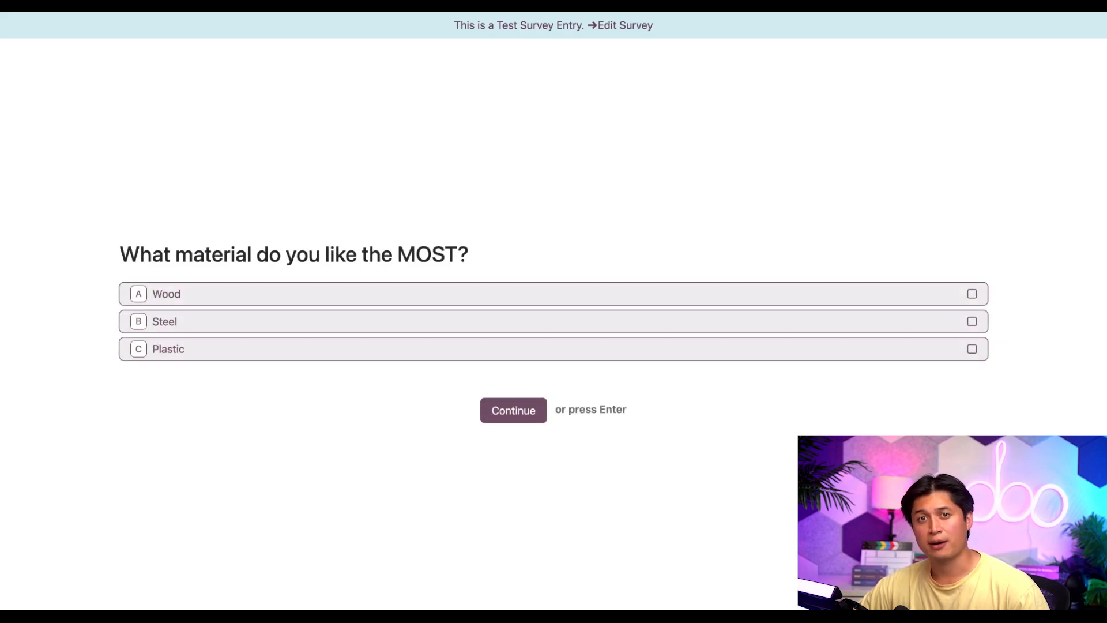
{"action": "left_click", "coordinate": [512, 411]}
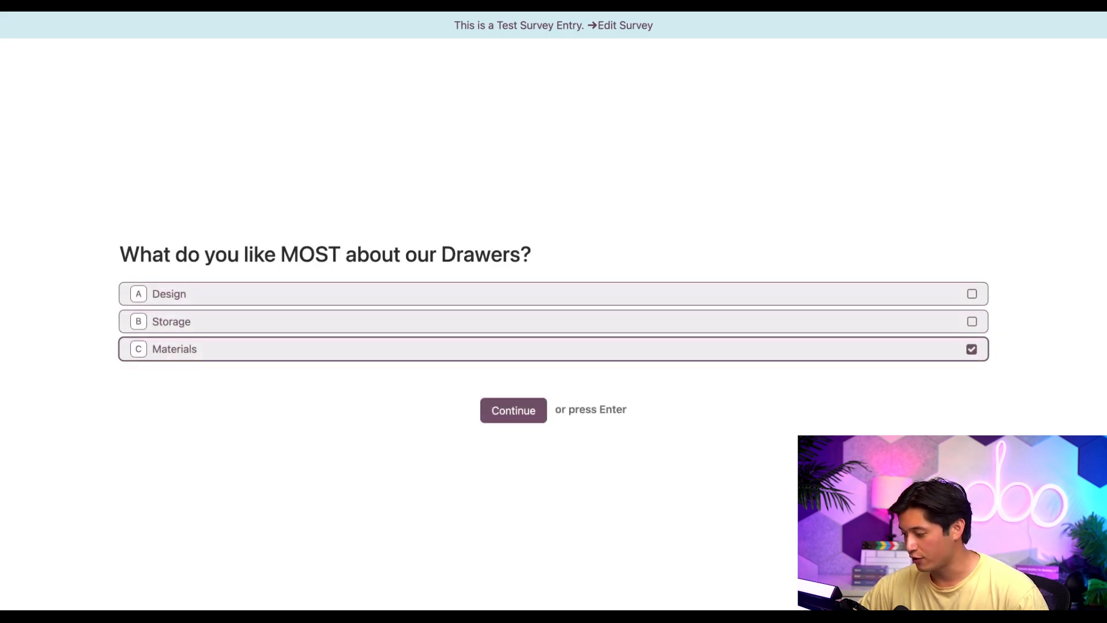
Go back to the first question, answer NOTHING and land on the recommendation question
{"action": "left_click", "coordinate": [514, 410]}
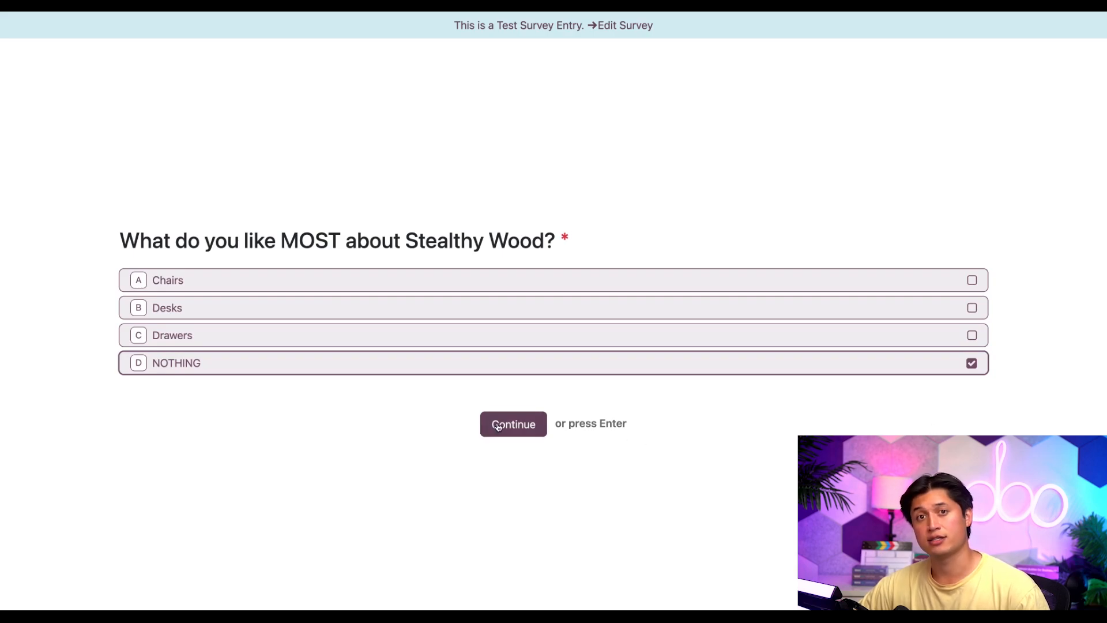
{"action": "left_click", "coordinate": [512, 423]}
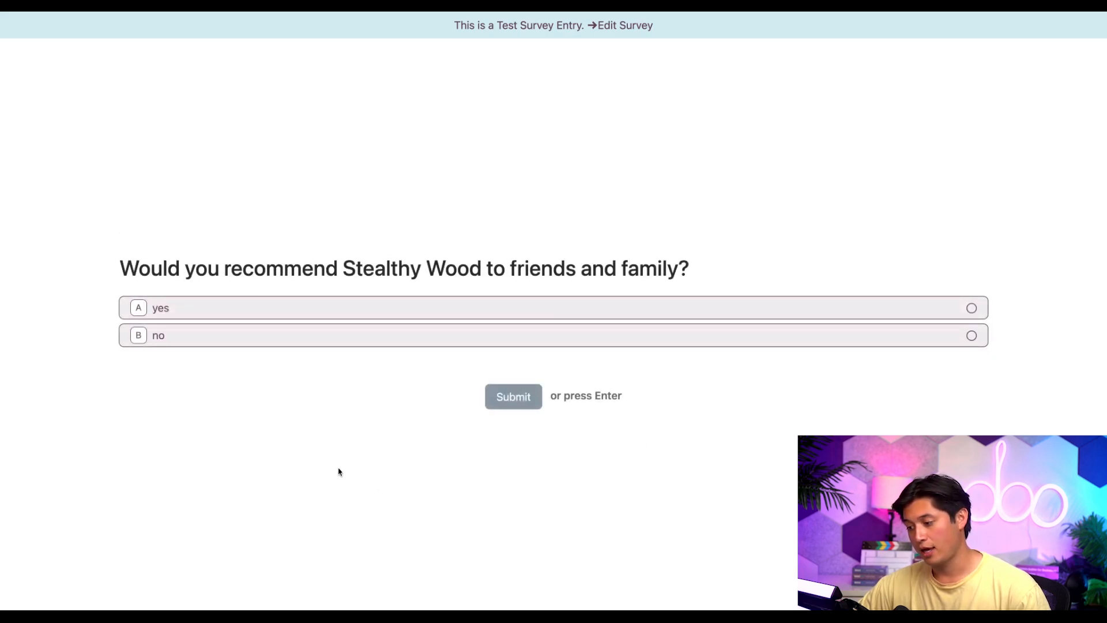